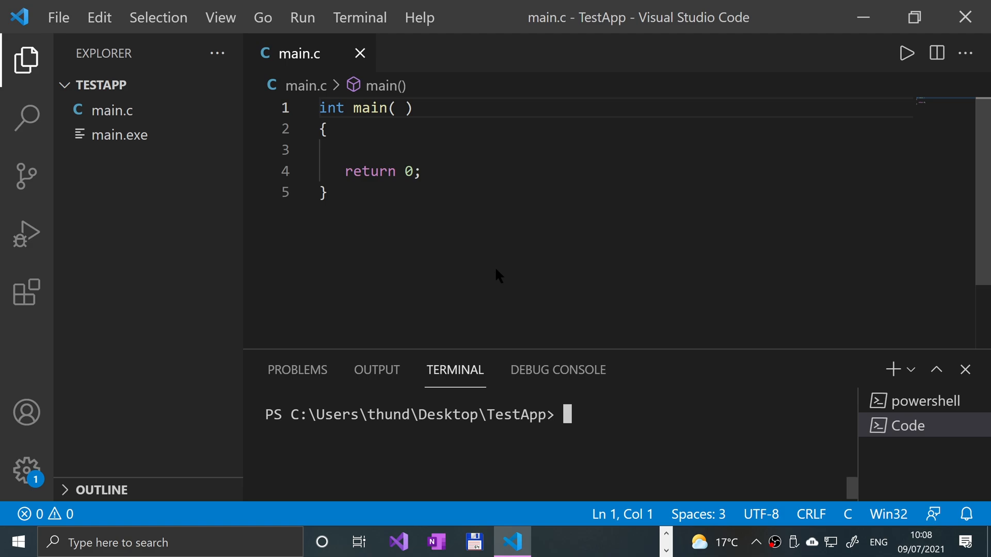
Add #include <stdio.h> and #include <limits.h> on new lines above main
{"action": "key", "text": "Enter"}
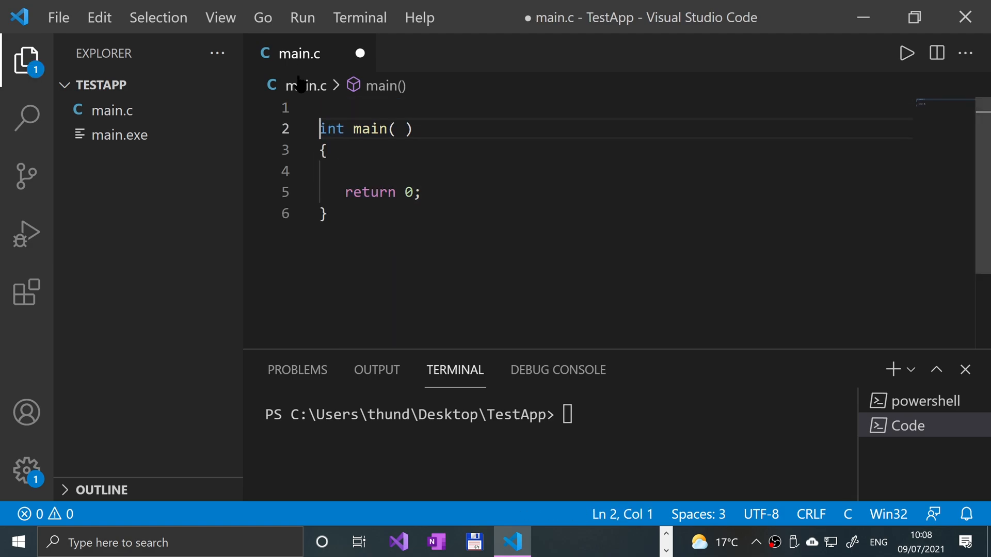
{"action": "type", "text": "#includ"}
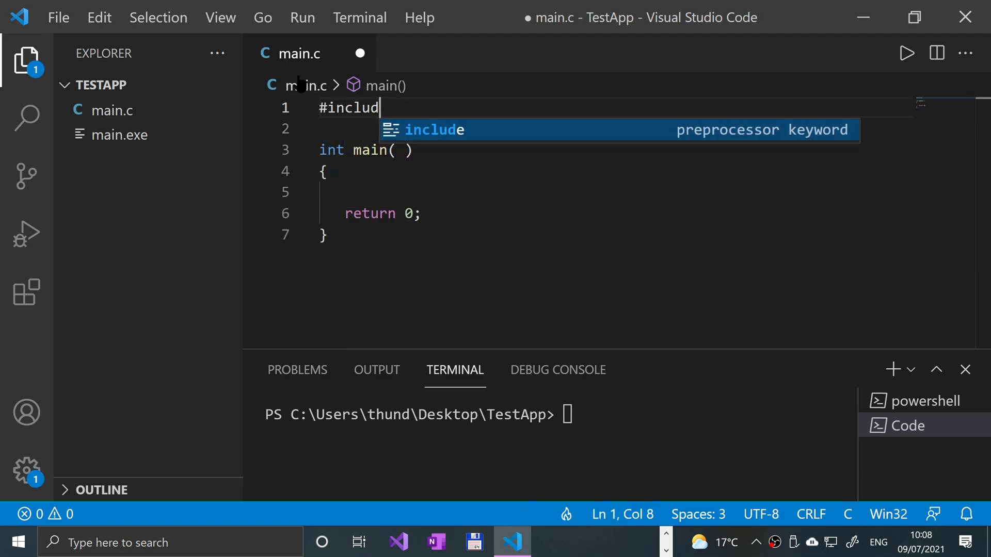
{"action": "type", "text": "e <stdio.h>"}
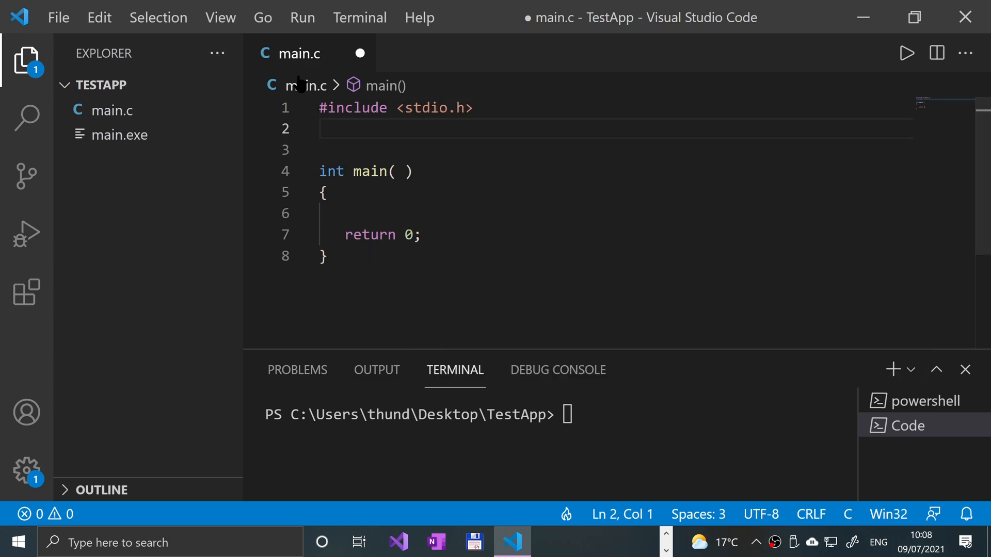
{"action": "type", "text": "#include <i"}
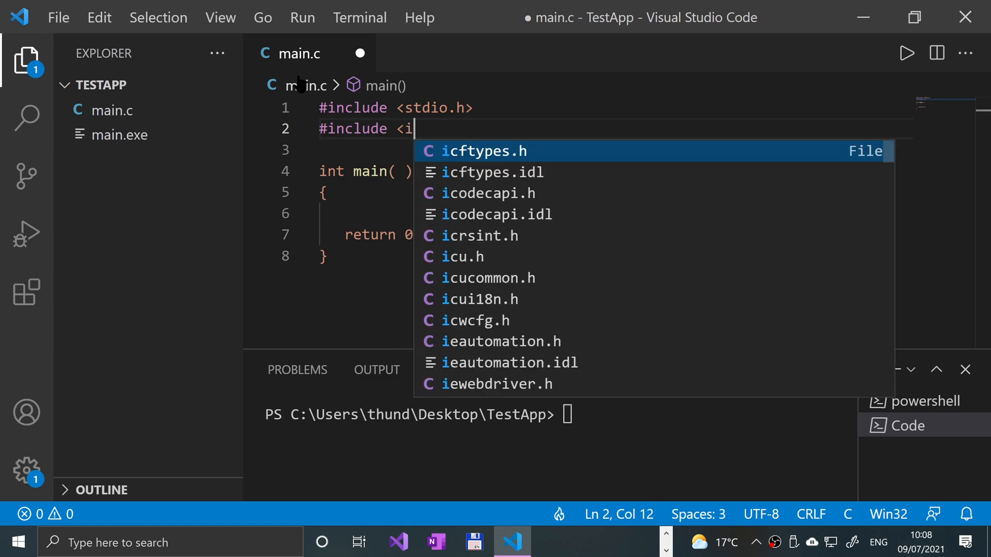
{"action": "type", "text": "limits.h>"}
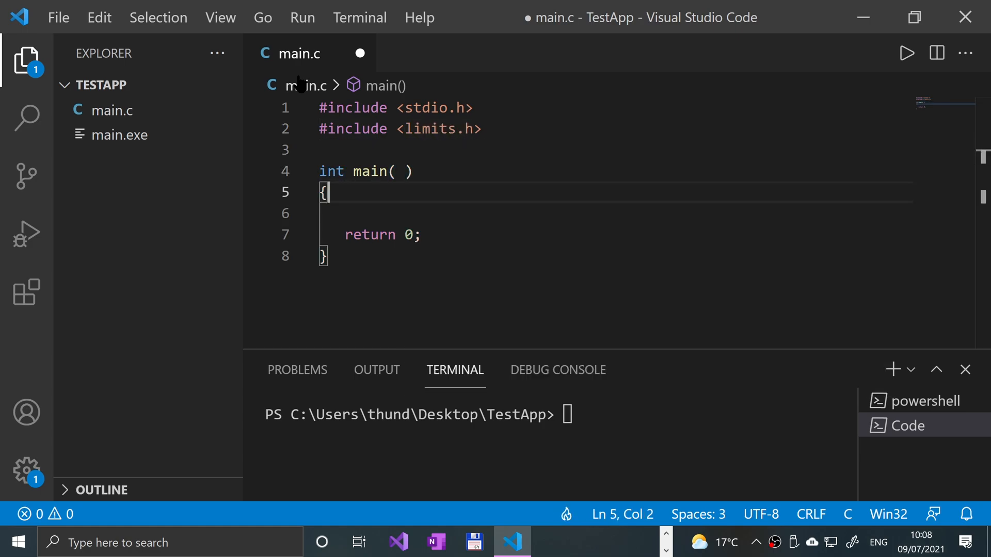
Begin a printf call on a new line inside main's body
{"action": "key", "text": "Enter"}
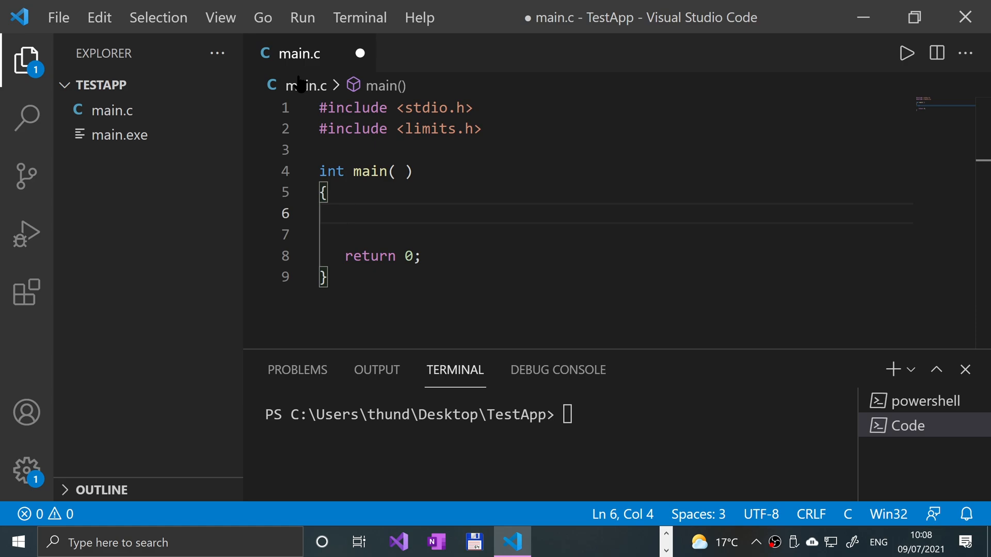
{"action": "type", "text": "printf( \"\" );"}
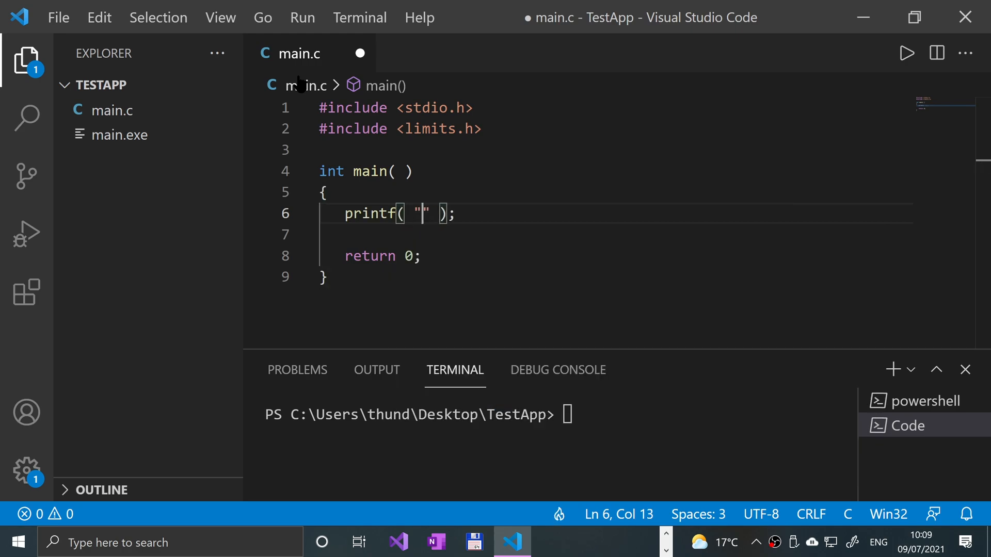
Write printf("Character Bit: %i\n", CHAR_BIT) as the first line of main
{"action": "type", "text": "Characte"}
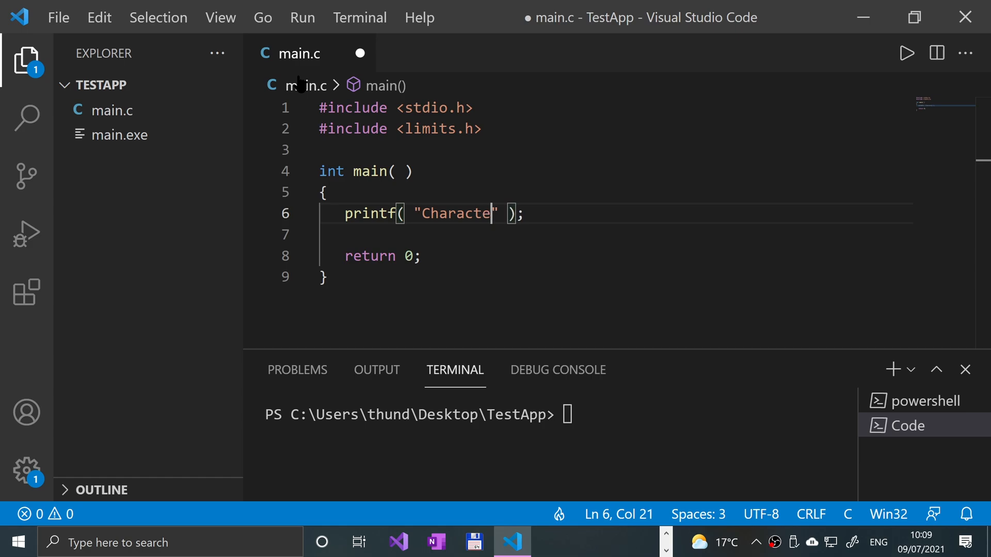
{"action": "type", "text": "Bit"}
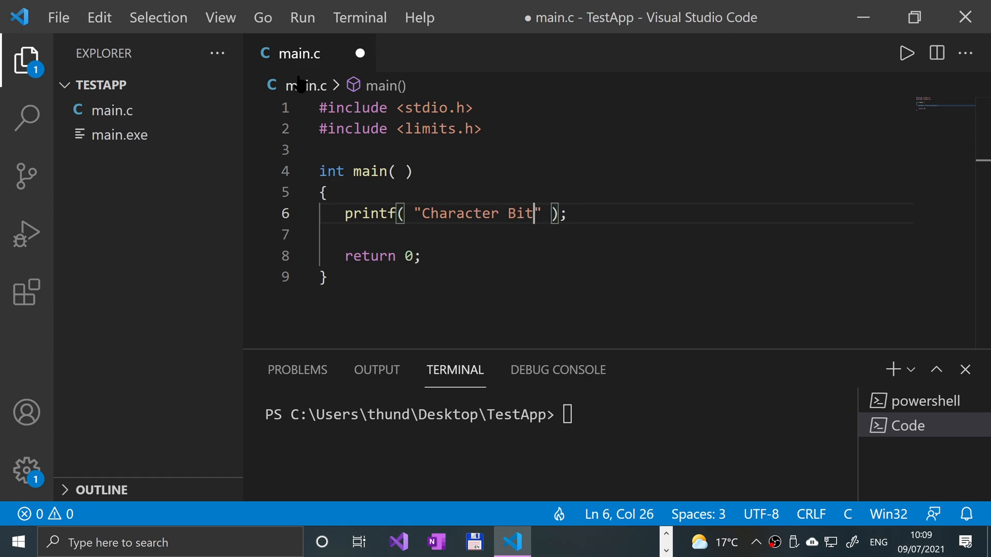
{"action": "type", "text": ": %"}
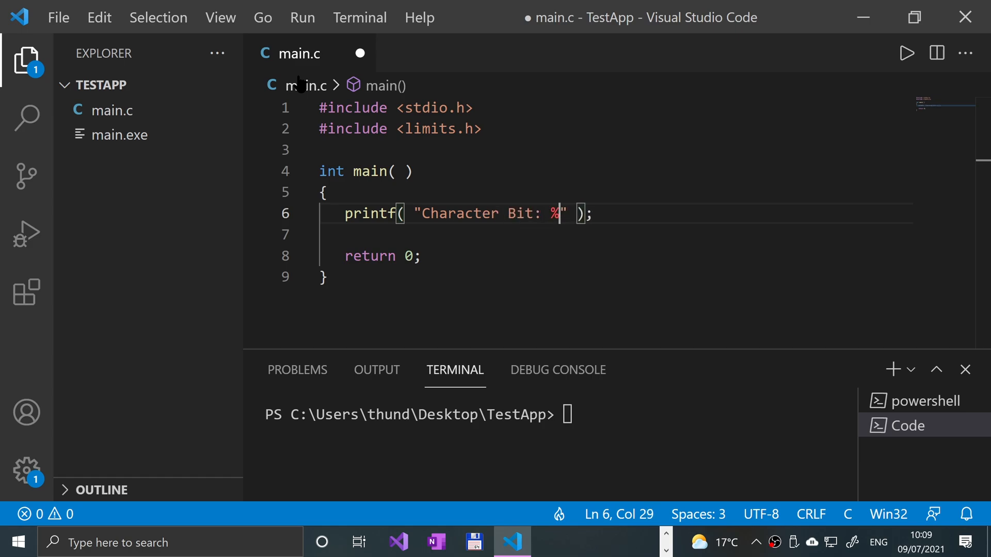
{"action": "type", "text": "iz"}
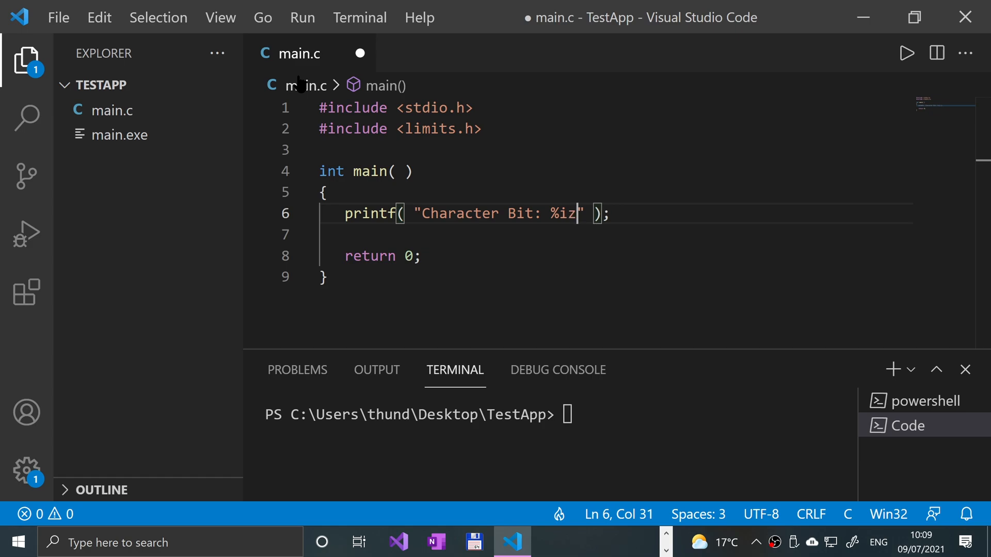
{"action": "type", "text": "\\n"}
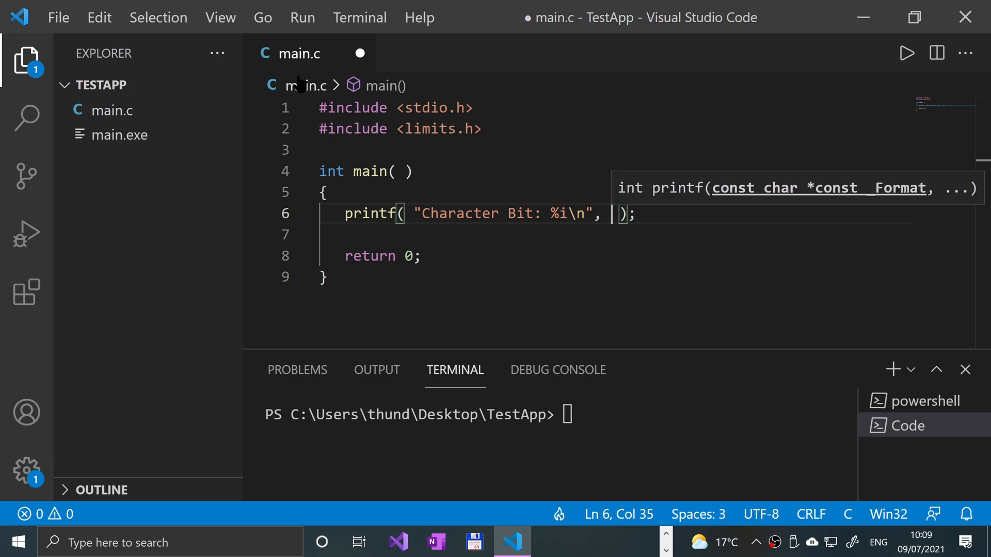
{"action": "type", "text": "CHART_BIT"}
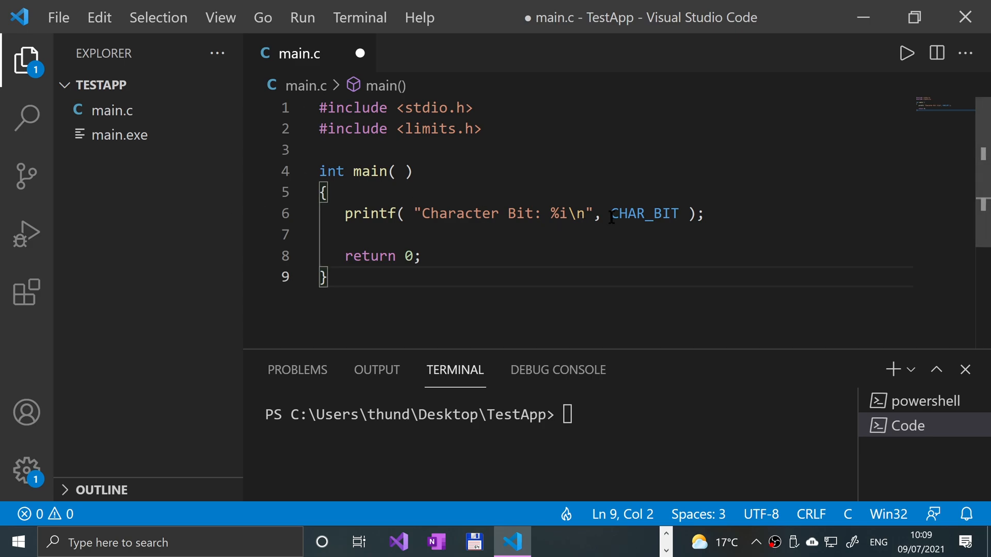
{"action": "mouse_move", "coordinate": [462, 119]}
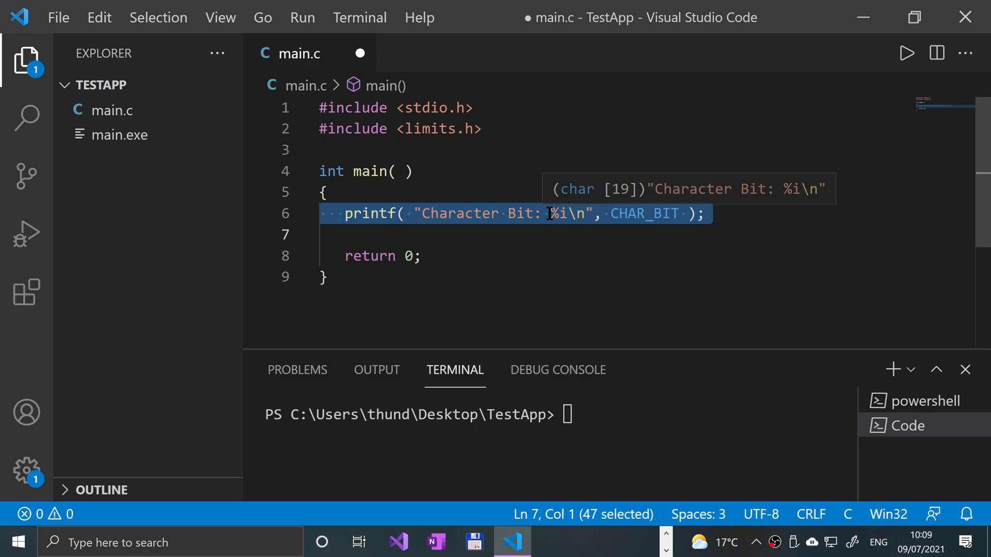
Duplicate the line twice and edit the copies to Character Min/CHAR_MIN and Character Max/CHAR_MAX
{"action": "left_click", "coordinate": [345, 234]}
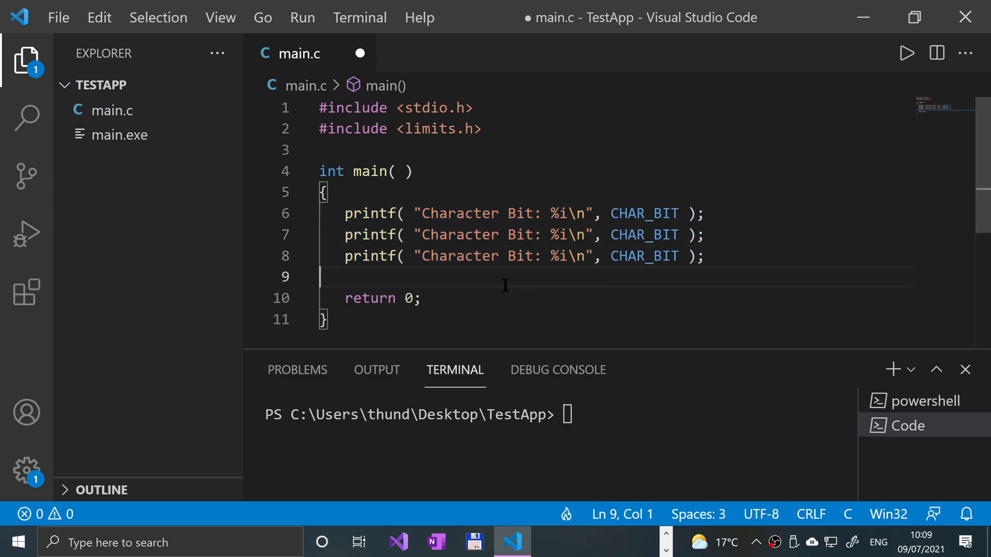
{"action": "double_click", "coordinate": [518, 234]}
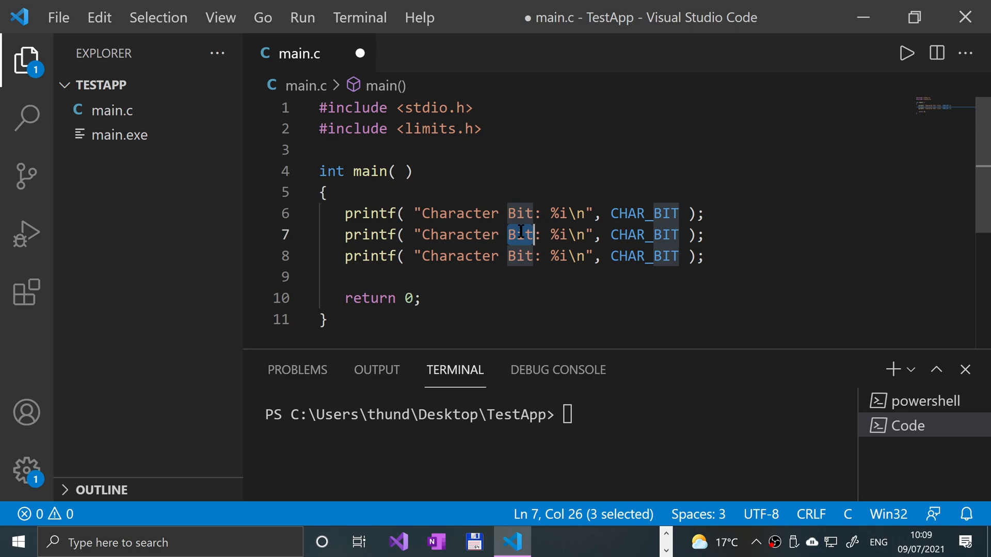
{"action": "type", "text": "Min"}
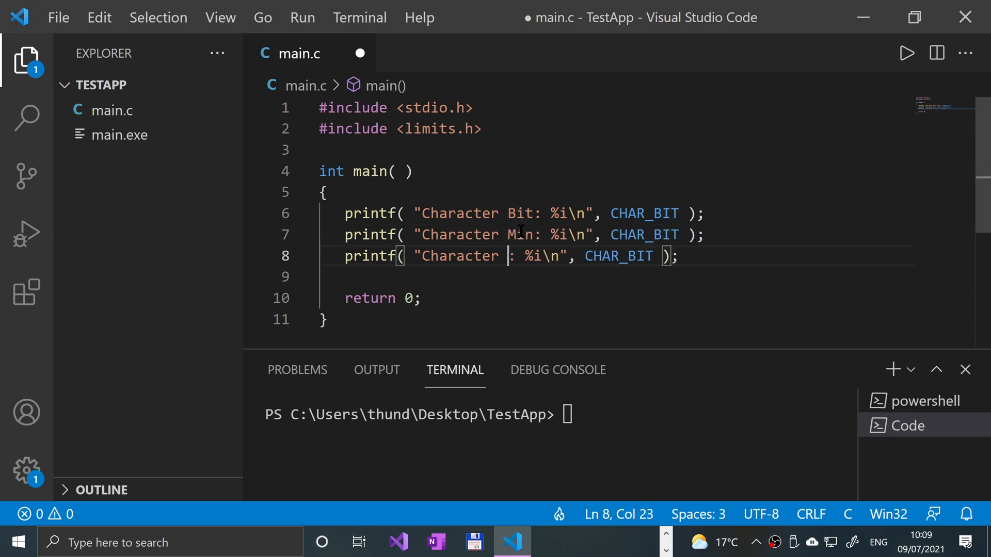
{"action": "type", "text": "M"}
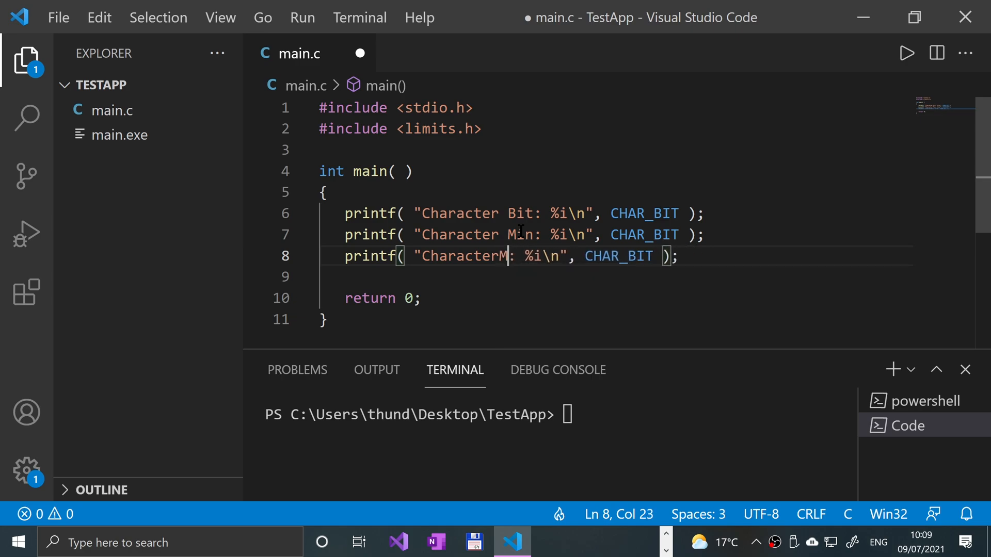
{"action": "type", "text": "Max"}
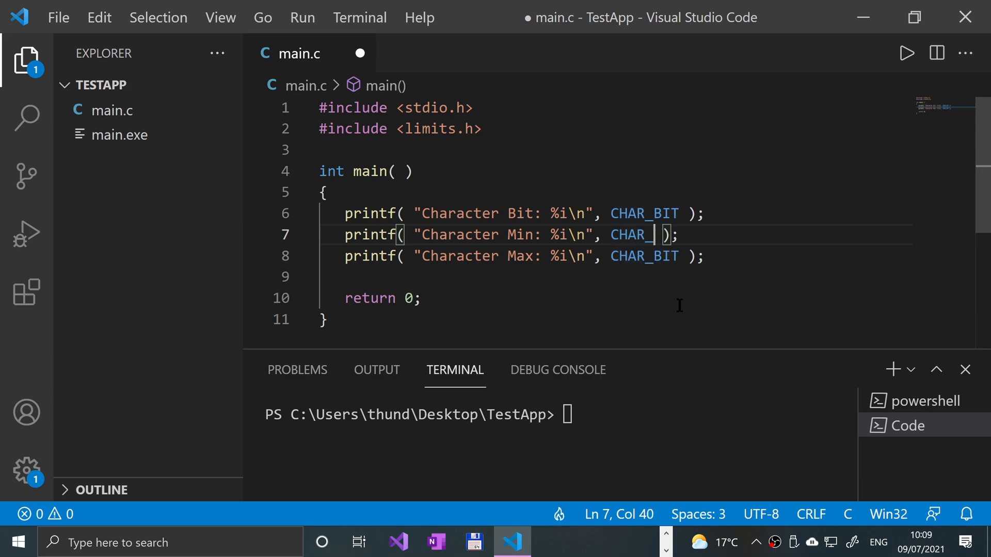
{"action": "type", "text": "MAX"}
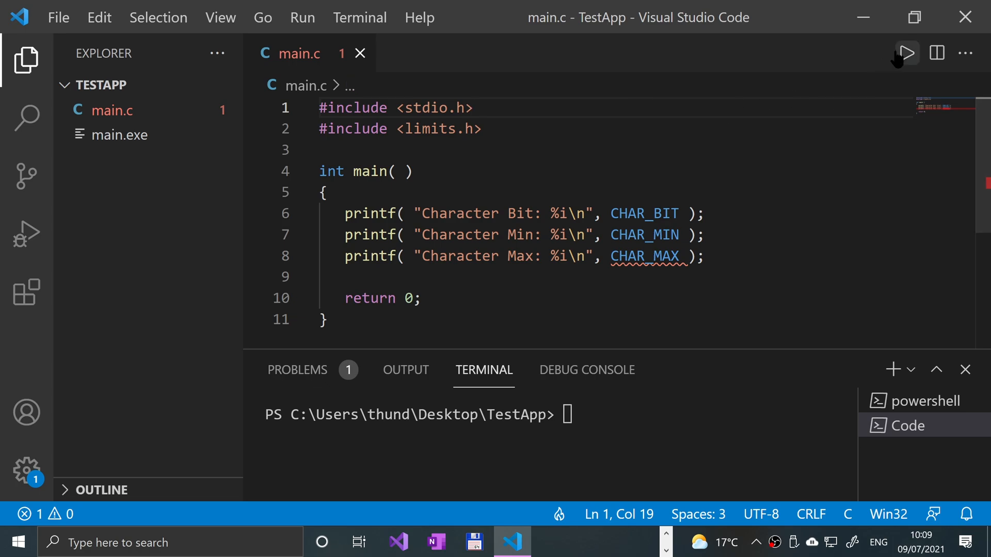
Run main.c so the terminal prints Character Bit: 8, Min: -128, Max: 127
{"action": "left_click", "coordinate": [905, 53]}
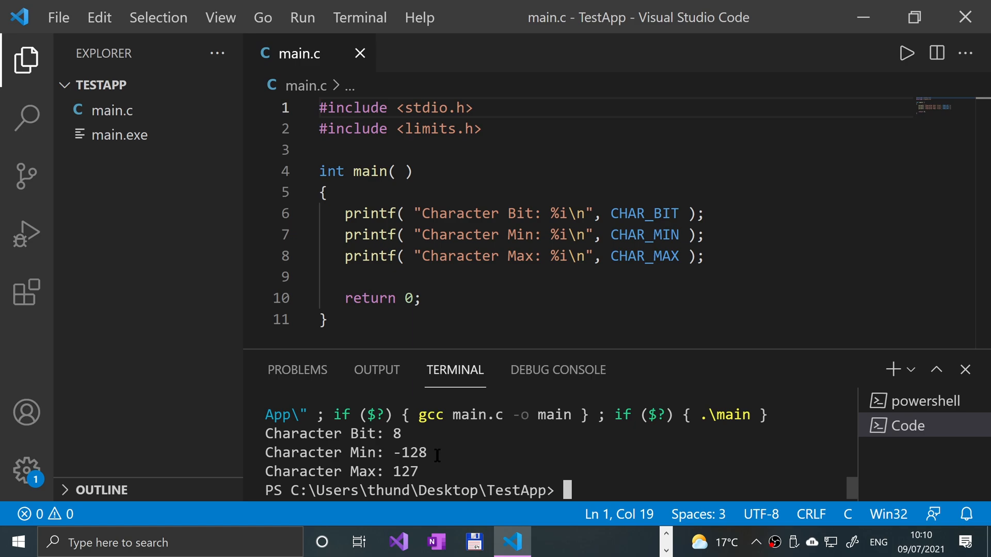
{"action": "double_click", "coordinate": [410, 471]}
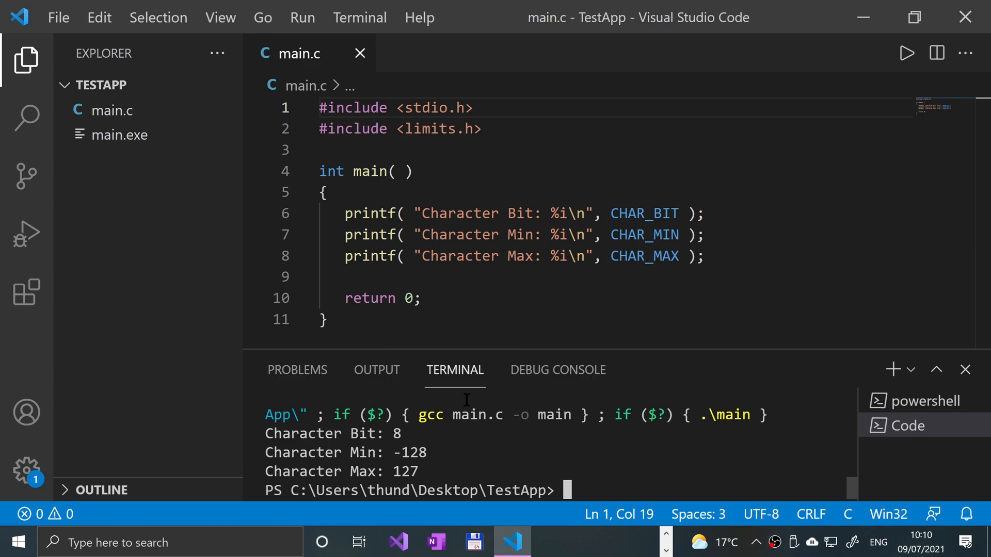
{"action": "mouse_move", "coordinate": [620, 255]}
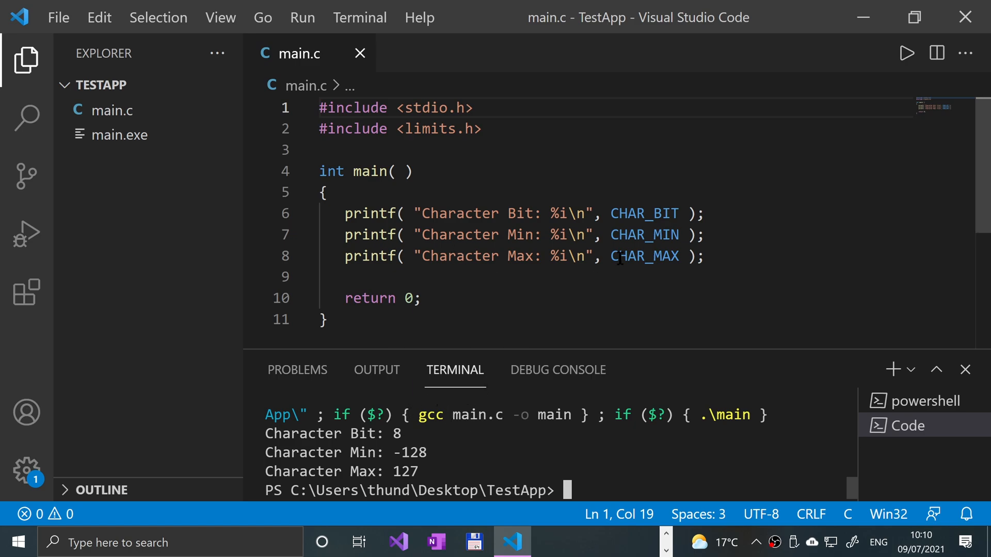
Add printf lines for SCHAR_MIN, SCHAR_MAX and UCHAR_MAX, save, and run to see -128, 127, 255
{"action": "left_click", "coordinate": [712, 256]}
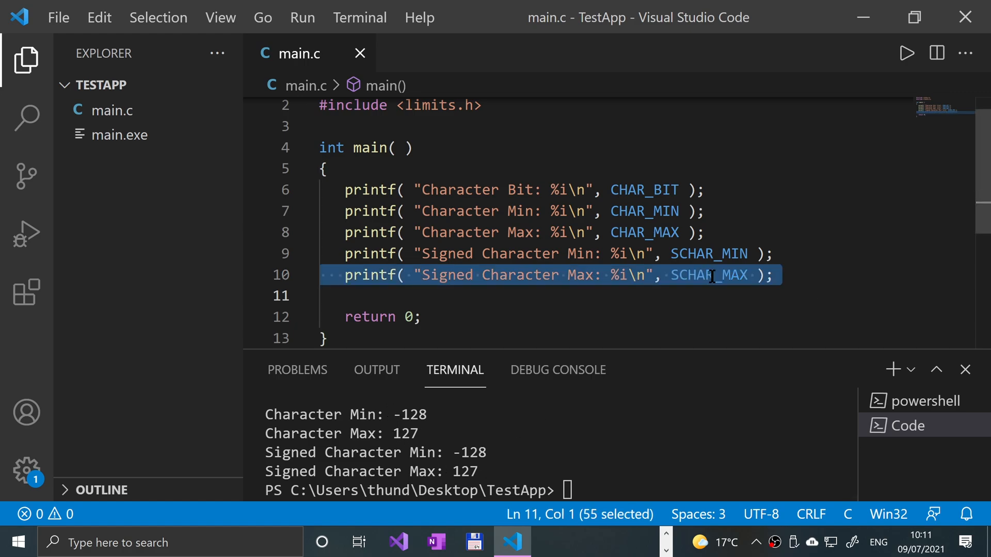
{"action": "mouse_move", "coordinate": [731, 333]}
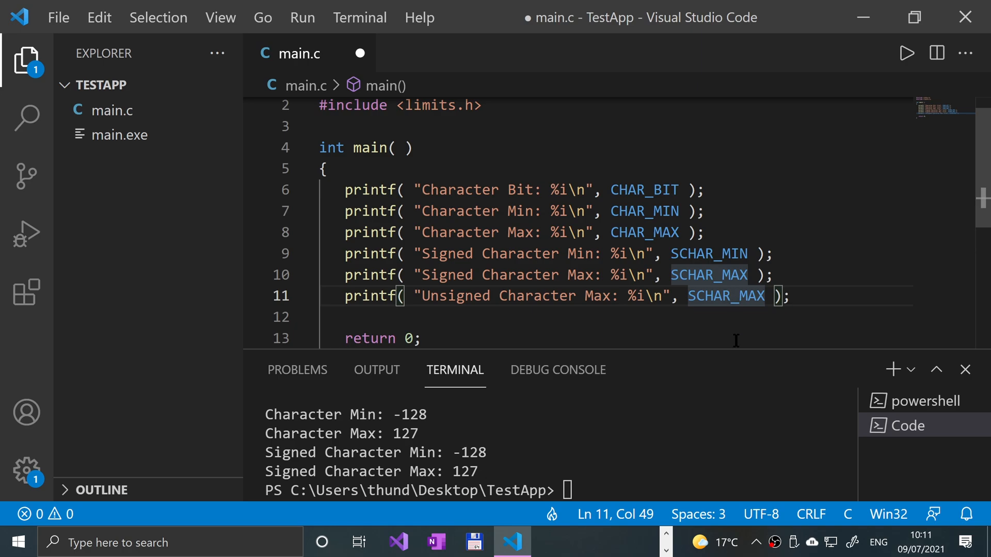
{"action": "type", "text": "UCHAR_MAX"}
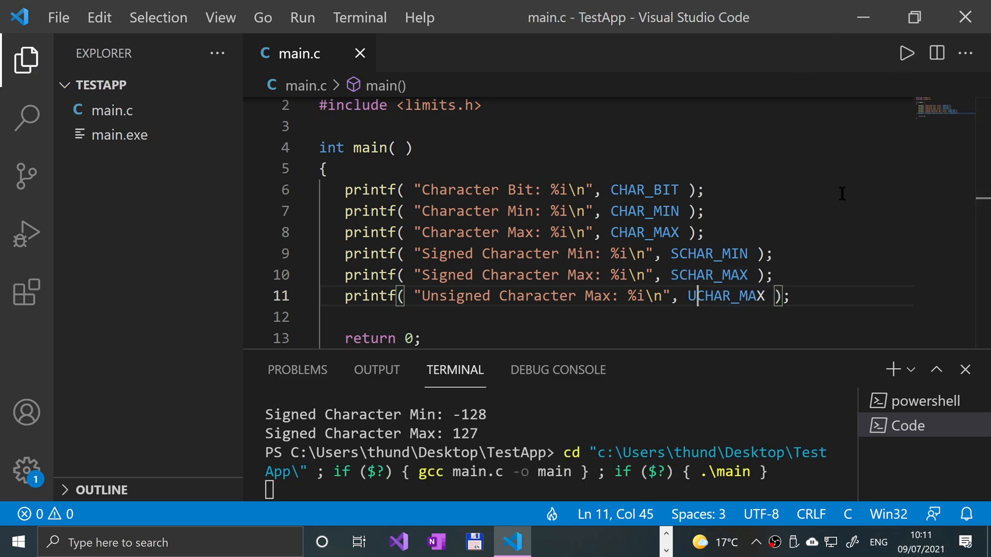
{"action": "key", "text": "Return"}
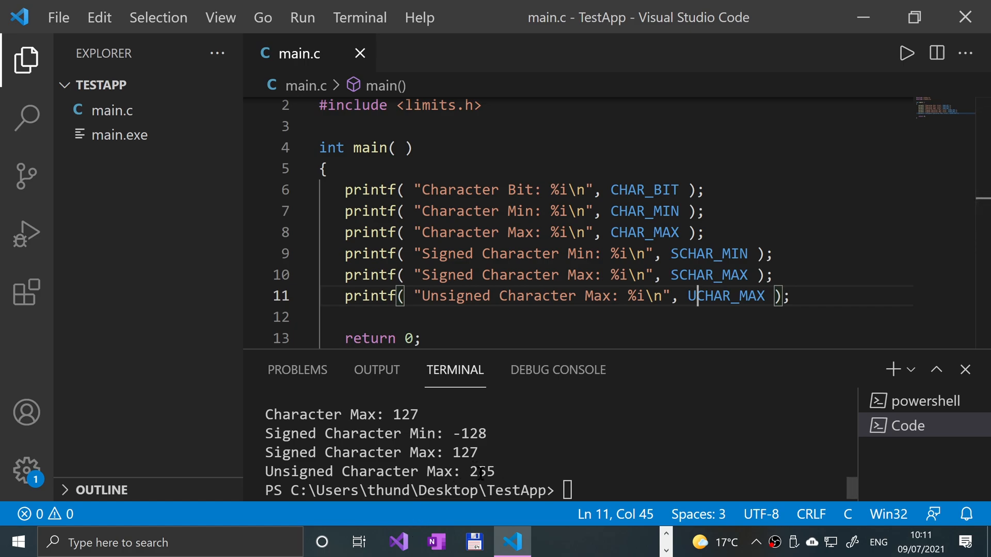
{"action": "mouse_move", "coordinate": [743, 325]}
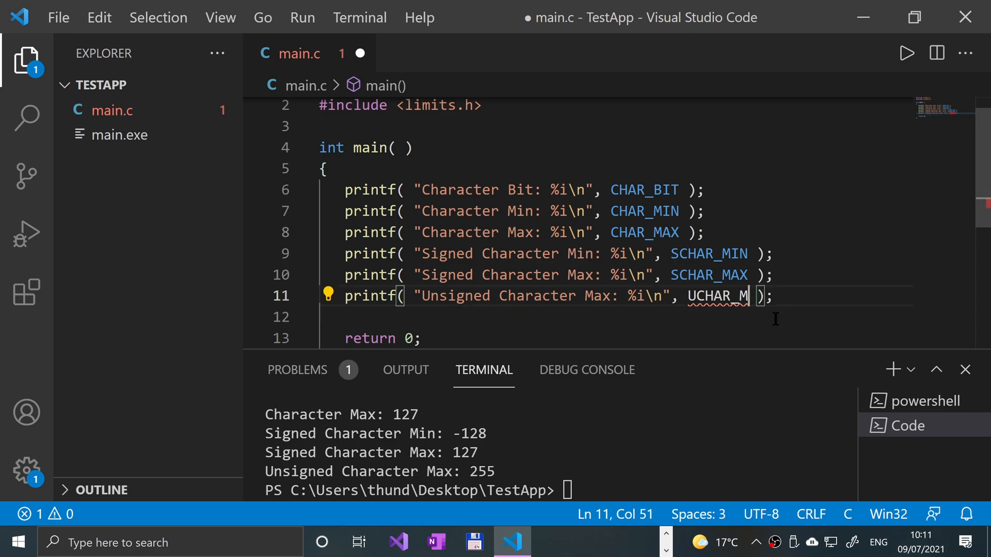
{"action": "type", "text": "AX"}
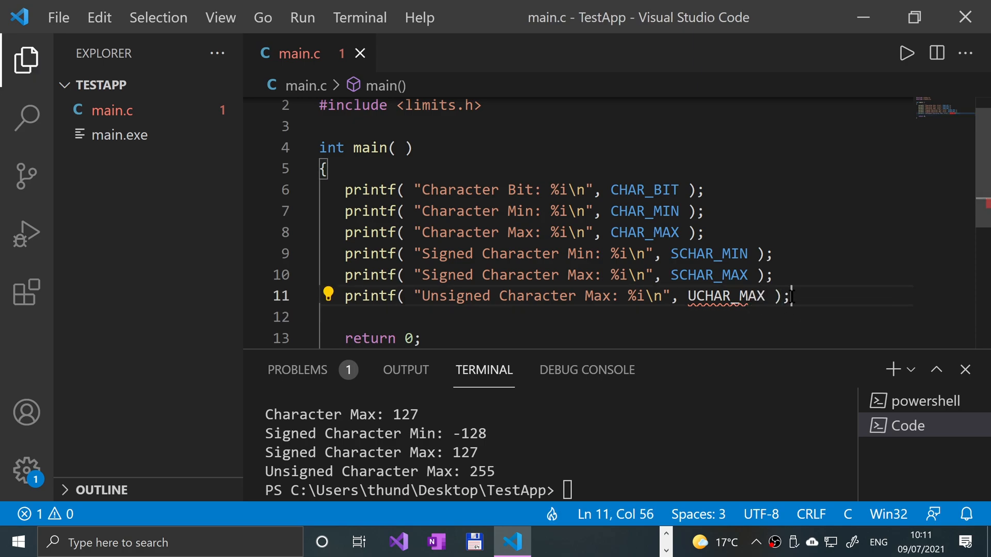
{"action": "key", "text": "ctrl+s"}
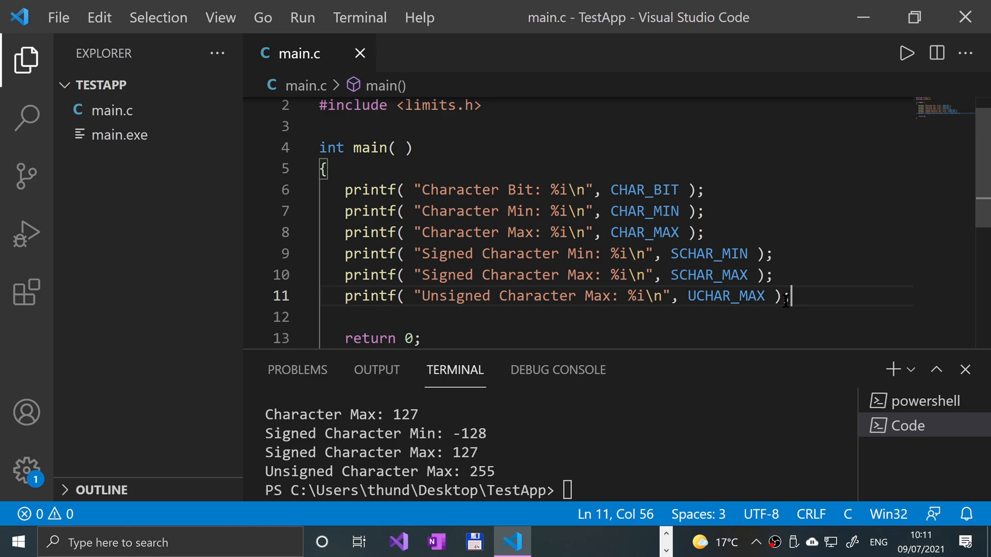
{"action": "scroll", "scroll_direction": "down", "scroll_amount": 3}
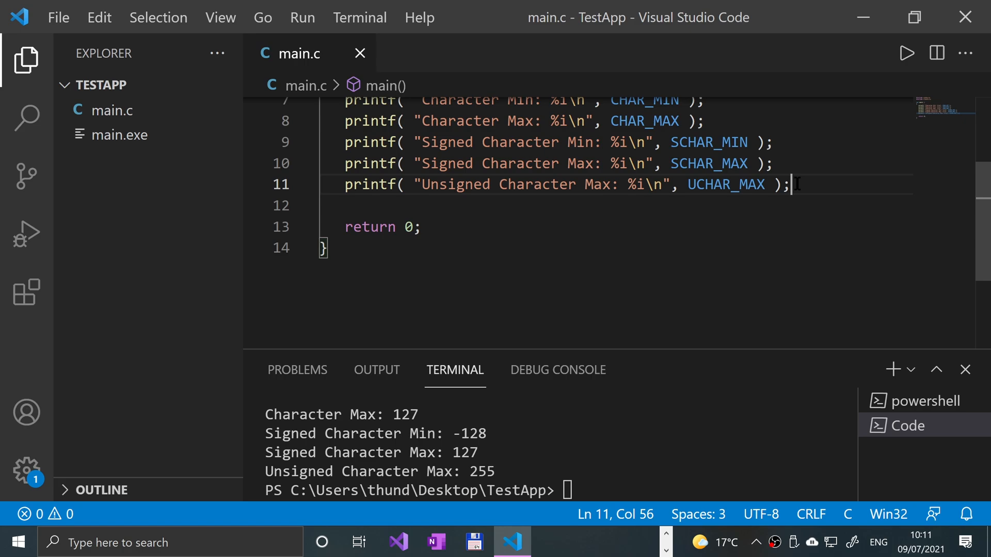
Declare char ch = "A"; on a new line after the last printf
{"action": "key", "text": "enter"}
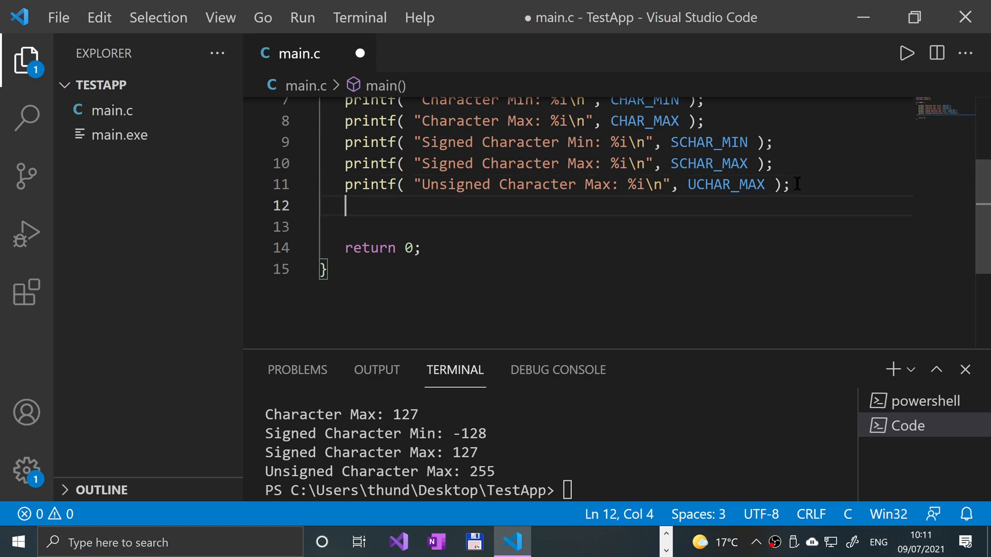
{"action": "type", "text": "char"}
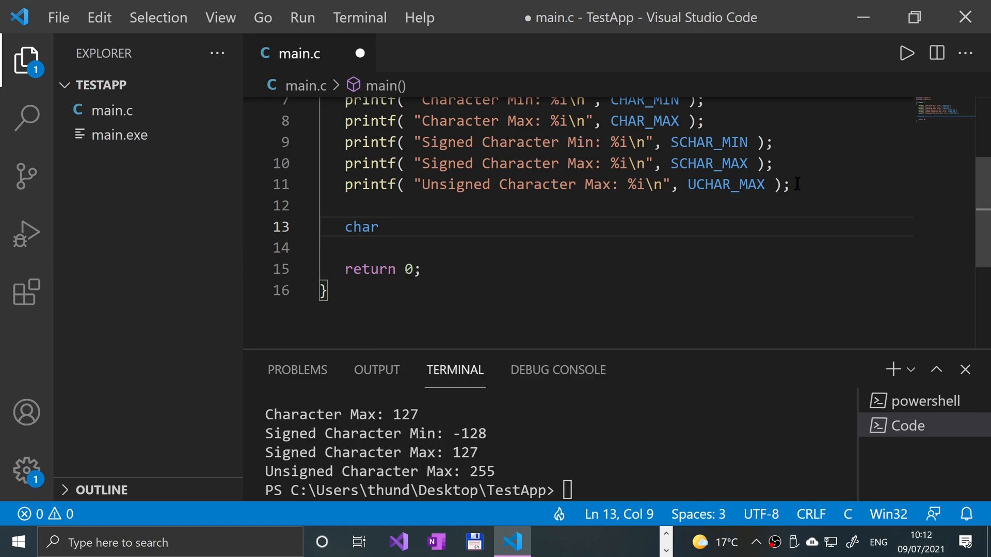
{"action": "type", "text": "ch"}
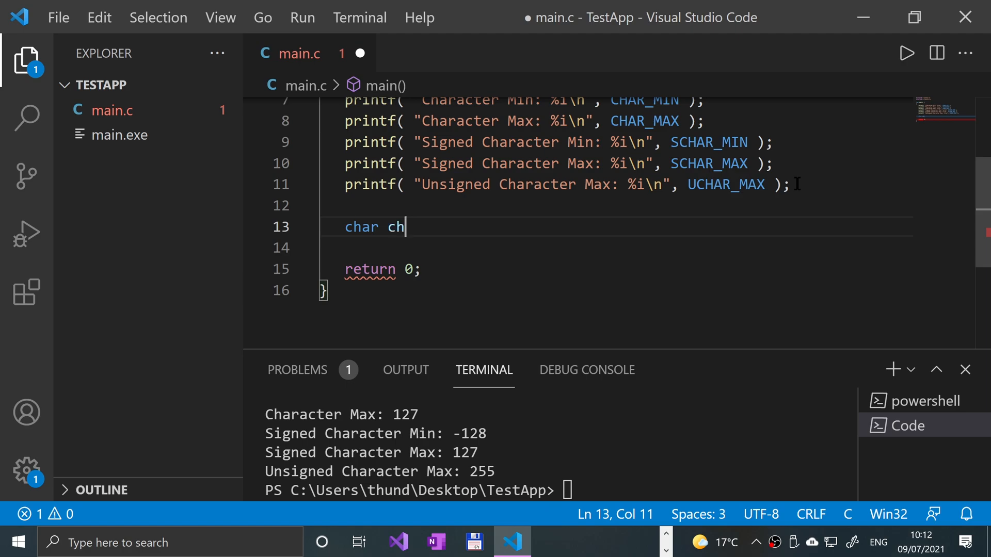
{"action": "type", "text": "="}
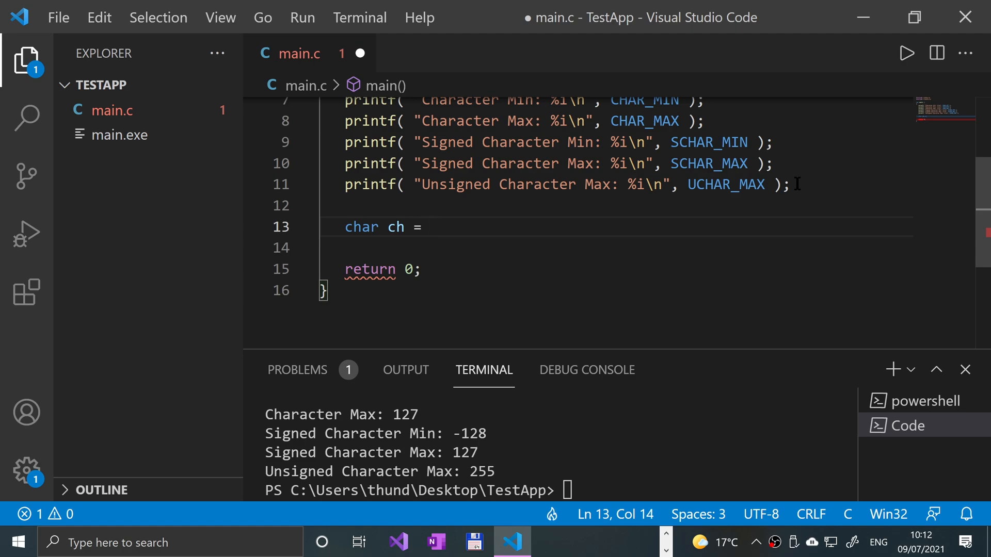
{"action": "type", "text": "''"}
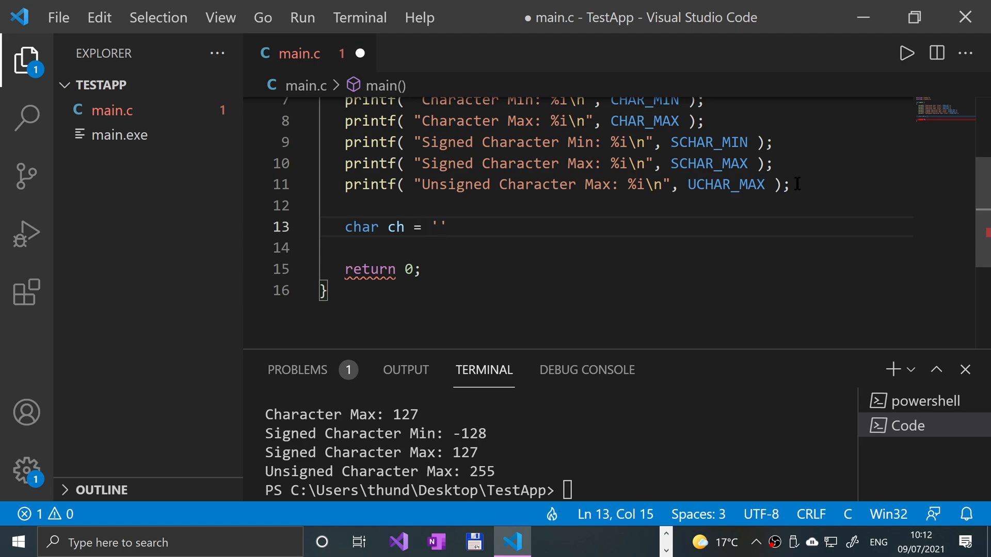
{"action": "type", "text": "45\""}
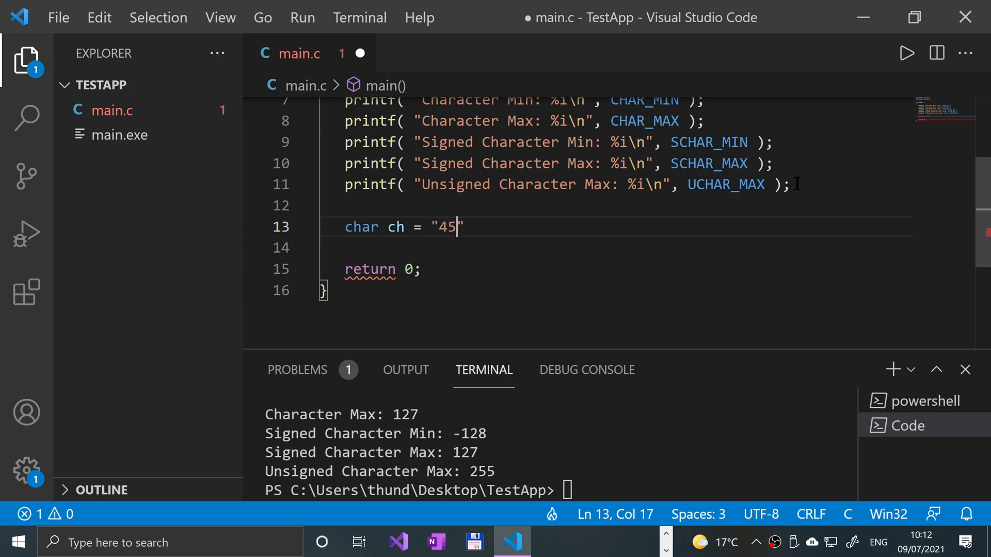
{"action": "type", "text": "A"}
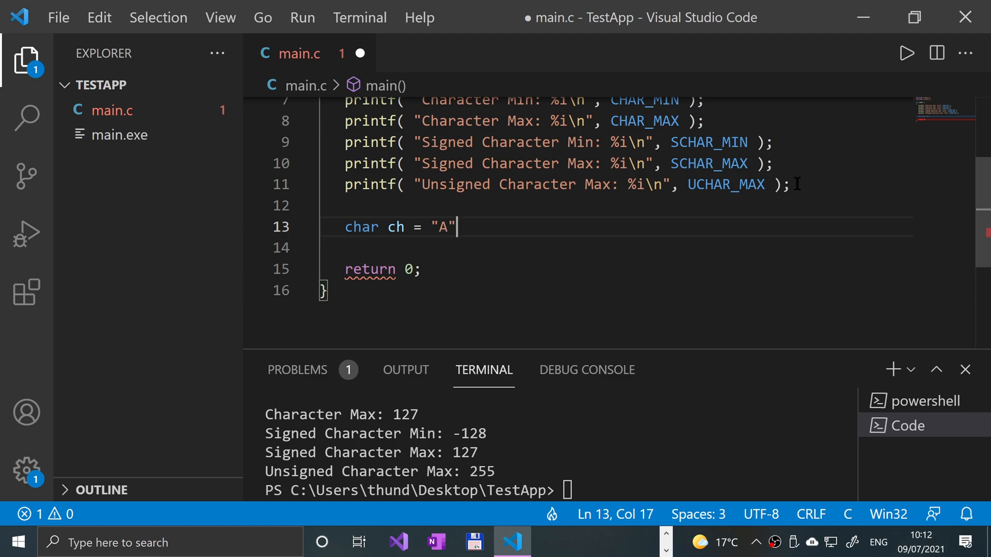
{"action": "type", "text": ";"}
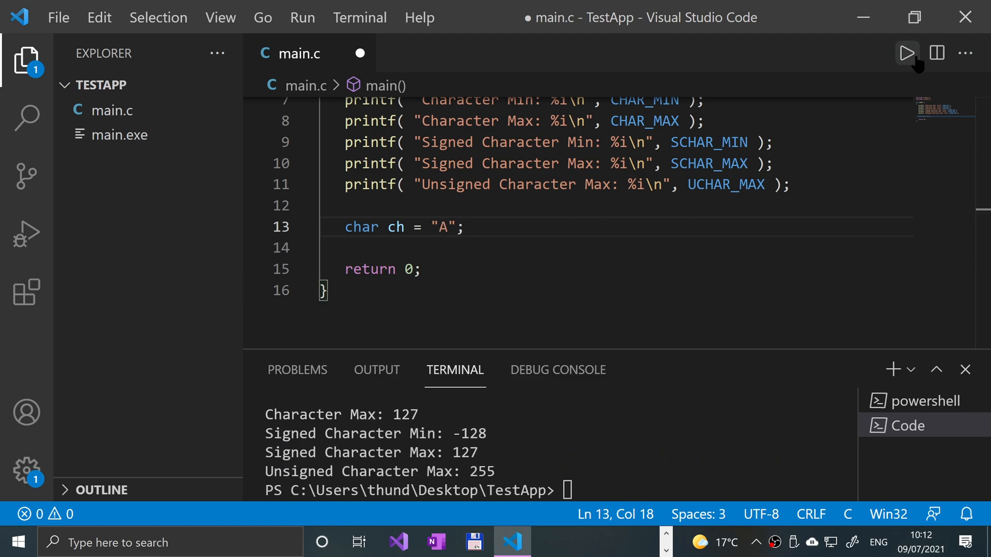
Save and run, getting a pointer-conversion warning, then begin changing the quotes to single quotes
{"action": "key", "text": "ctrl+s"}
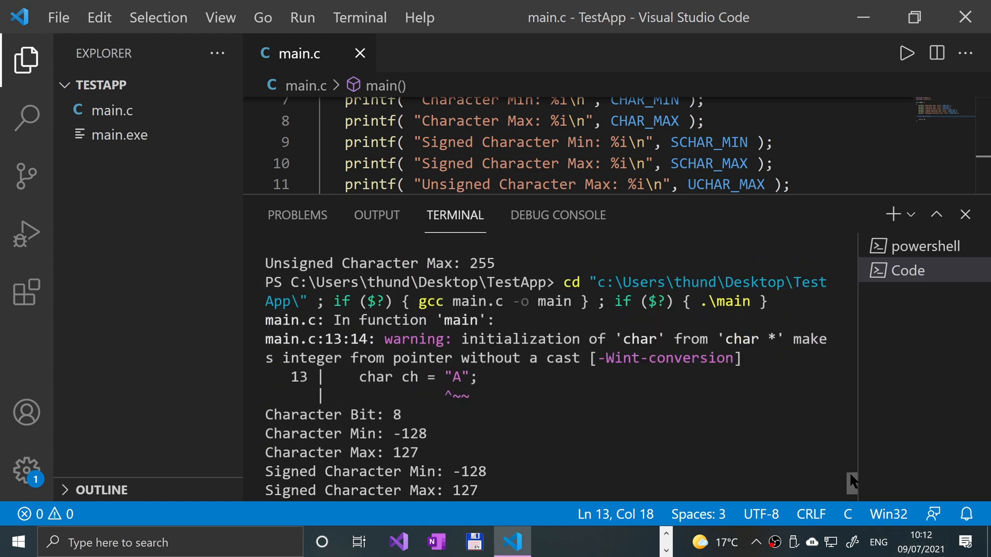
{"action": "mouse_move", "coordinate": [623, 346]}
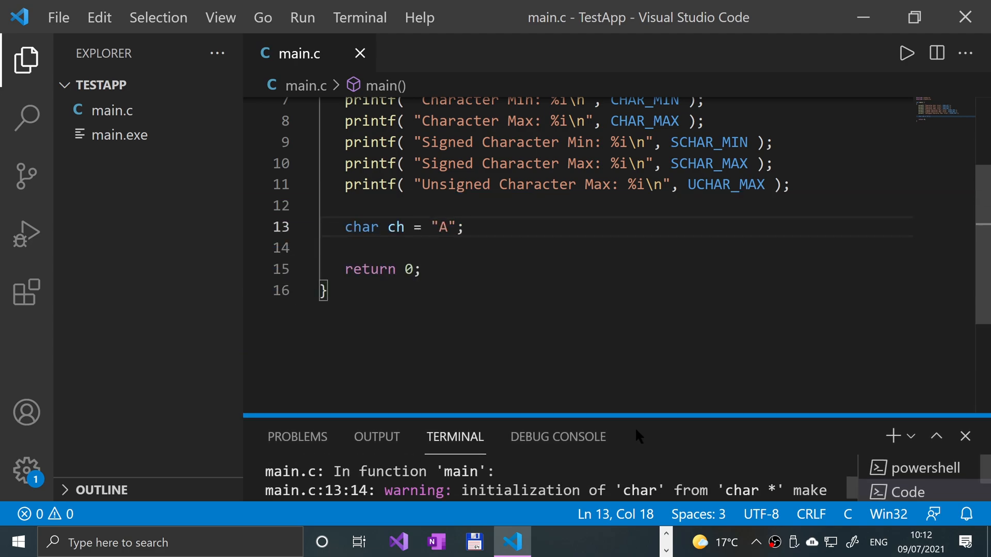
{"action": "left_click", "coordinate": [458, 227]}
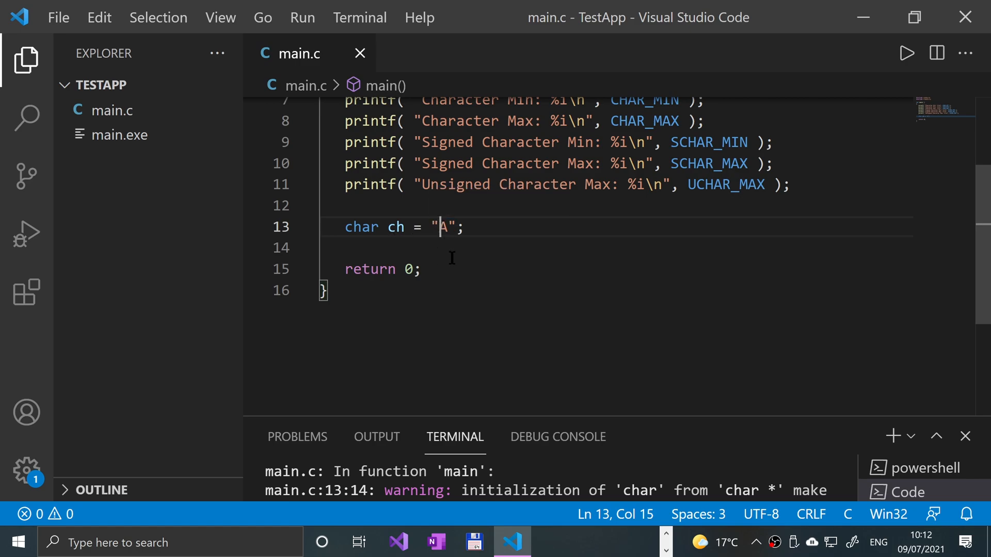
{"action": "mouse_move", "coordinate": [441, 303]}
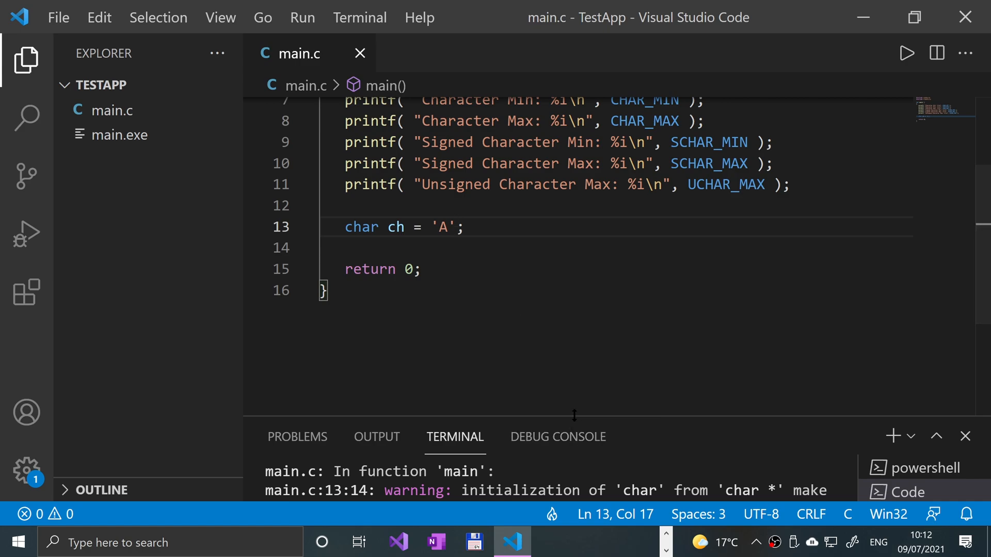
Add printf("%c\n", ch); below the declaration so the run prints A
{"action": "key", "text": "Enter"}
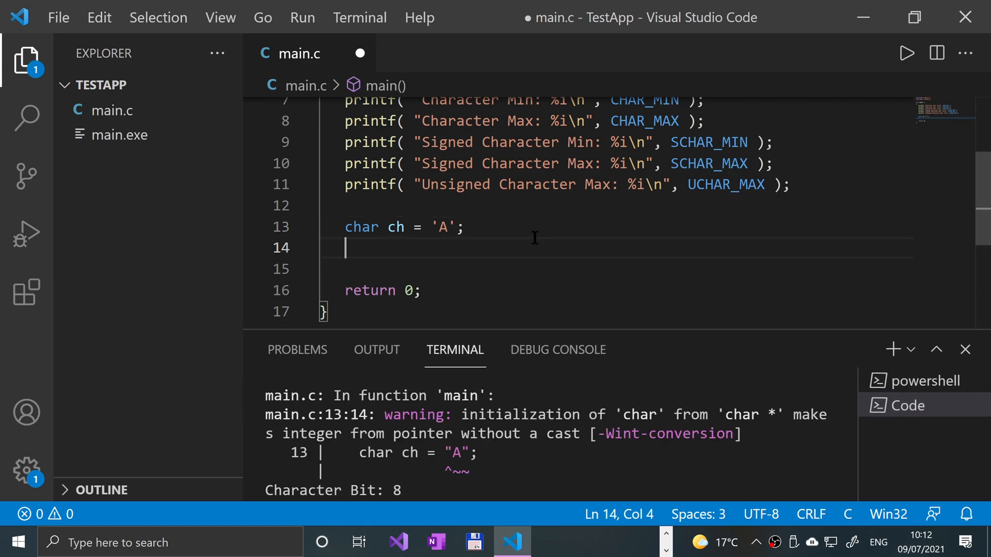
{"action": "type", "text": "printf();"}
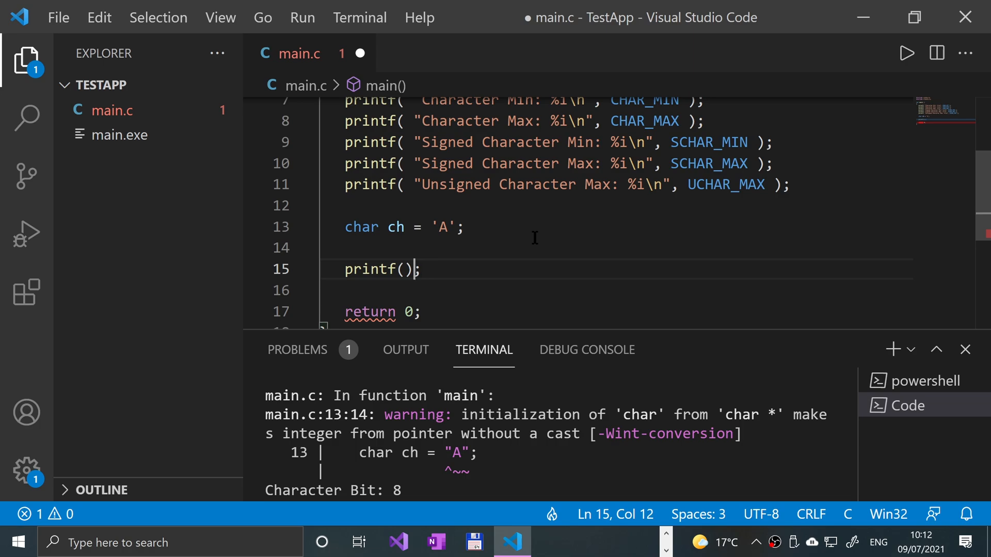
{"action": "type", "text": "\"\""}
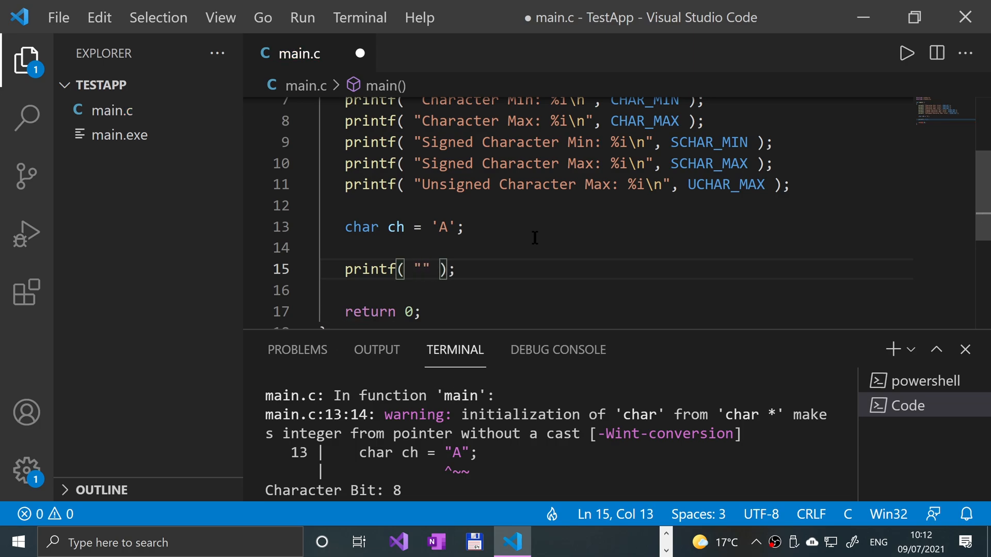
{"action": "type", "text": "%$"}
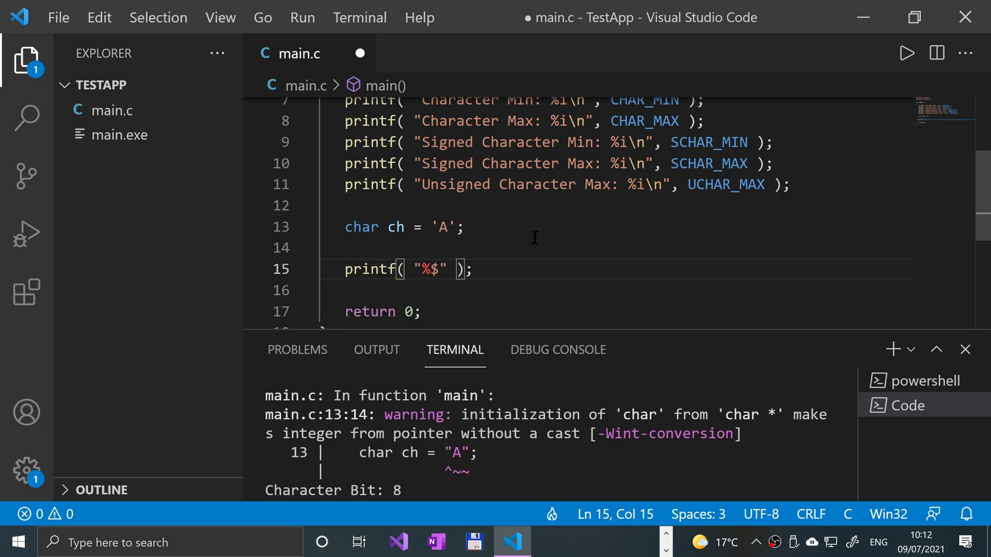
{"action": "type", "text": "c"}
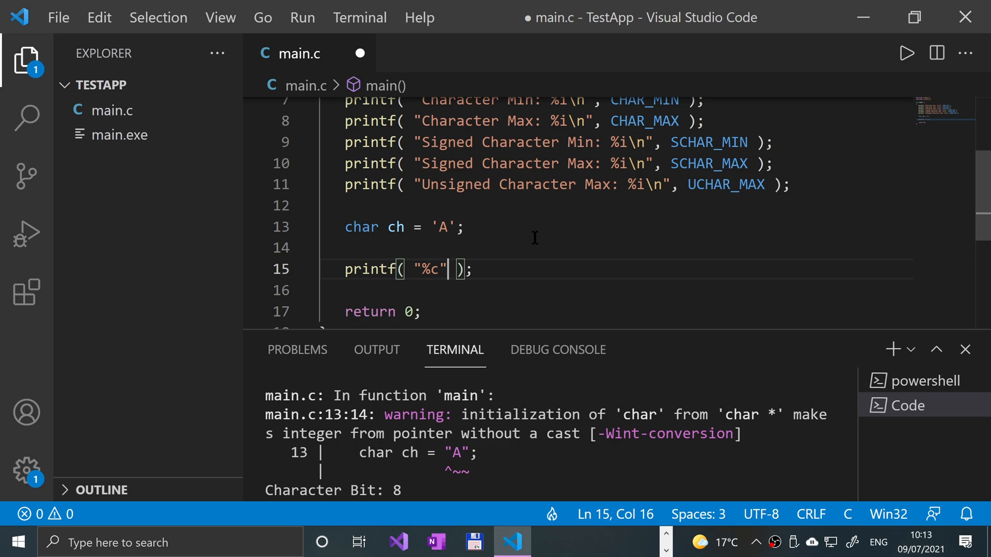
{"action": "type", "text": "\\n"}
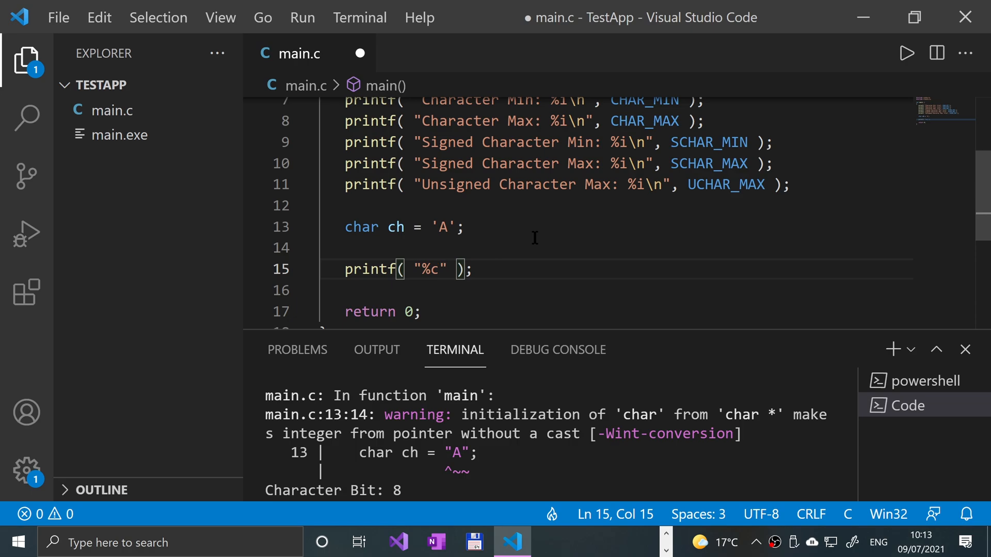
{"action": "type", "text": "\\n\", c"}
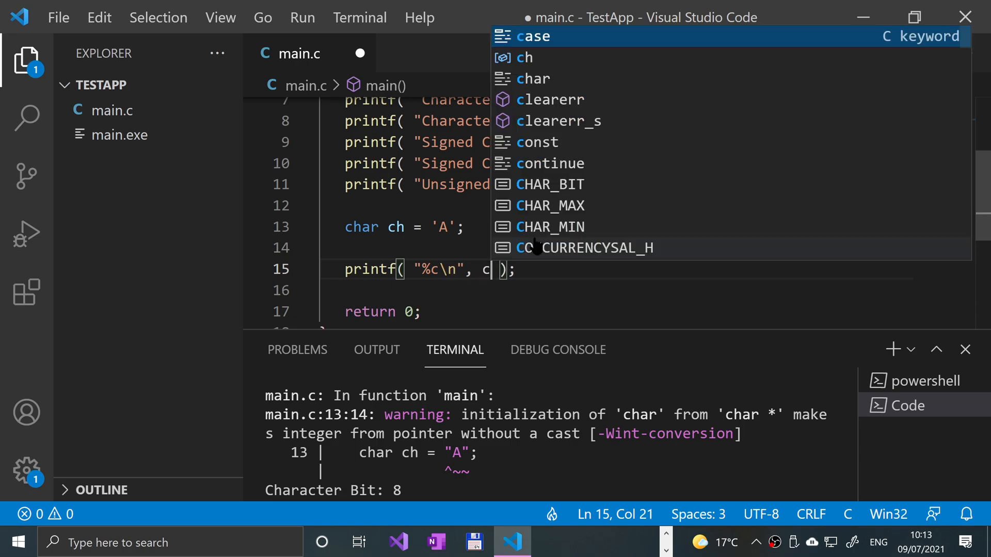
{"action": "type", "text": "h"}
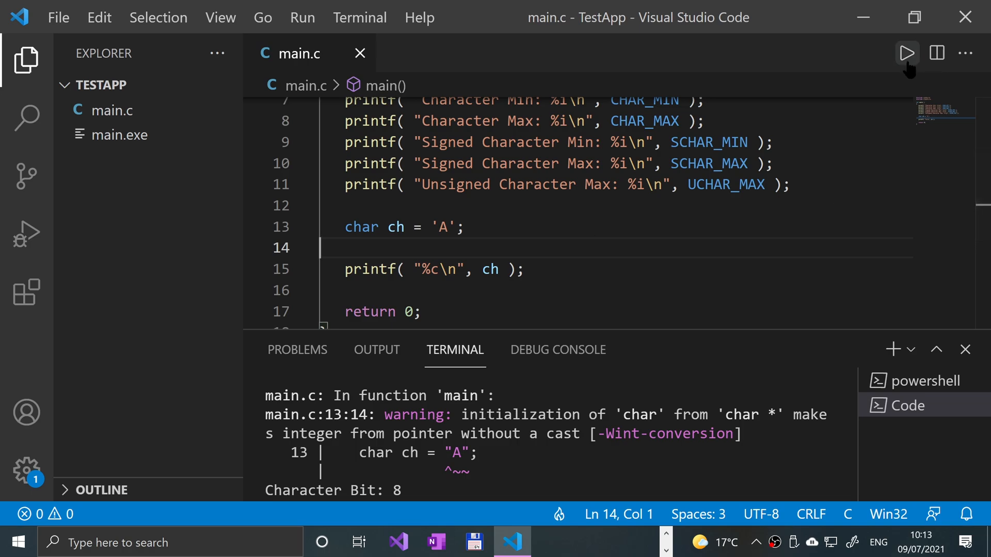
{"action": "mouse_move", "coordinate": [565, 382]}
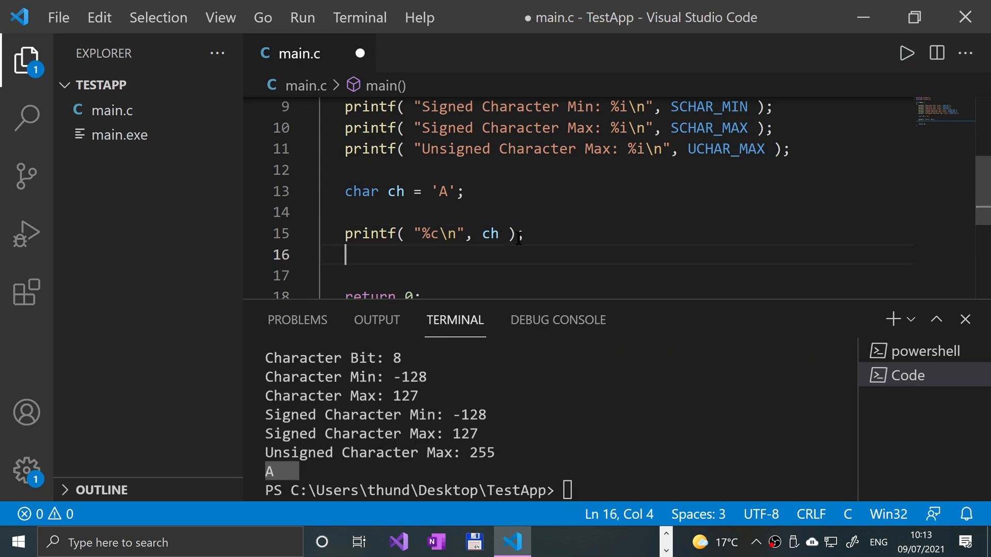
Add a second printf printing ch with "%i\n" and run, showing A then 65
{"action": "type", "text": "printf();"}
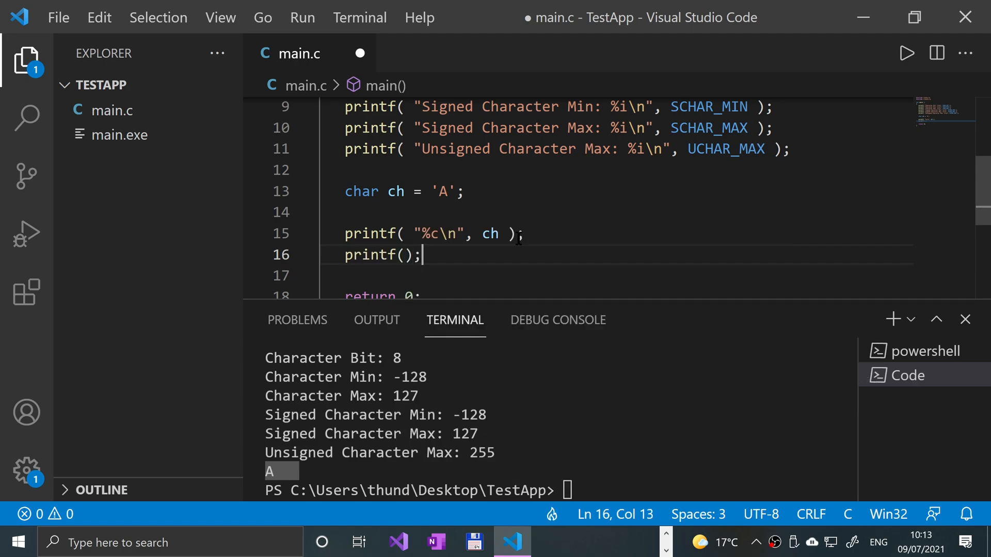
{"action": "type", "text": "\"\""}
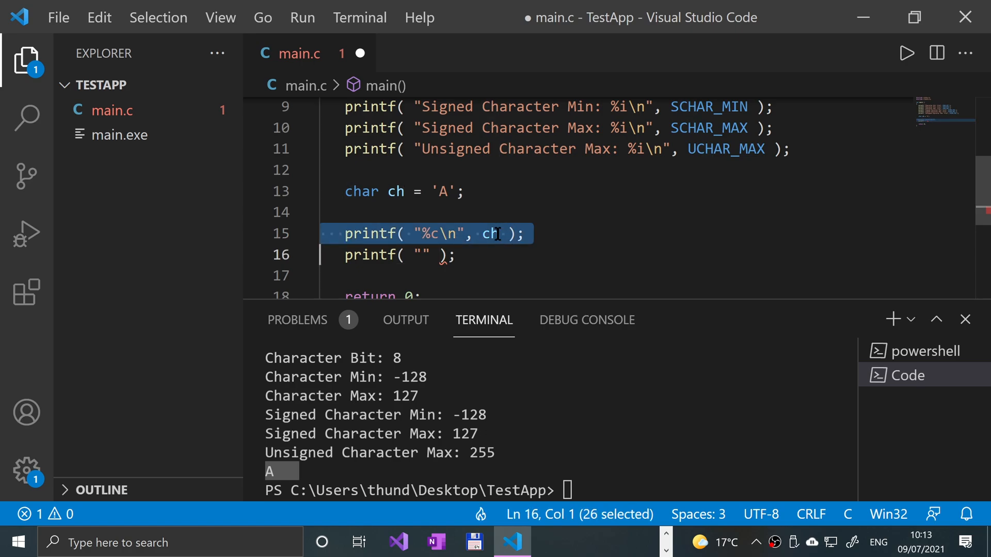
{"action": "type", "text": "%c\\n\", ch"}
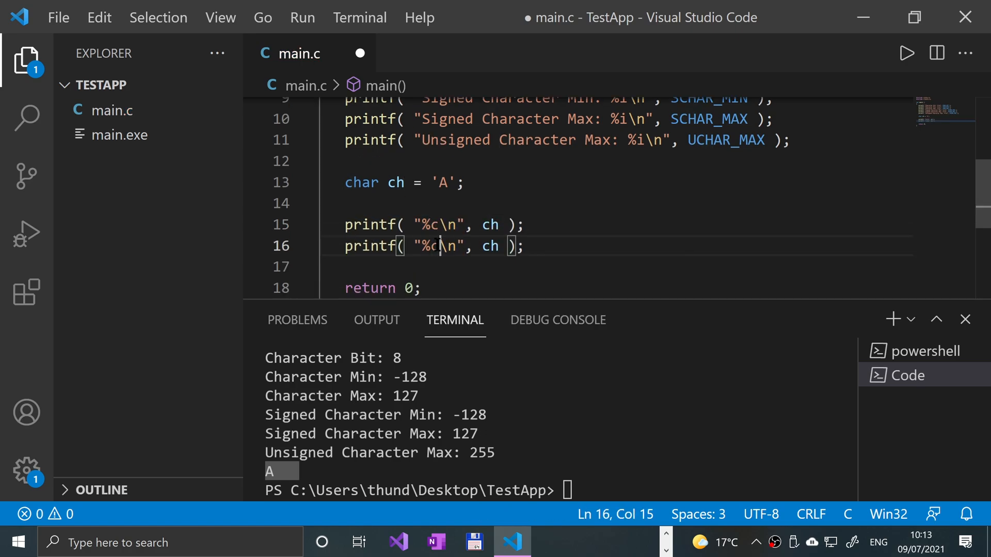
{"action": "mouse_move", "coordinate": [454, 320]}
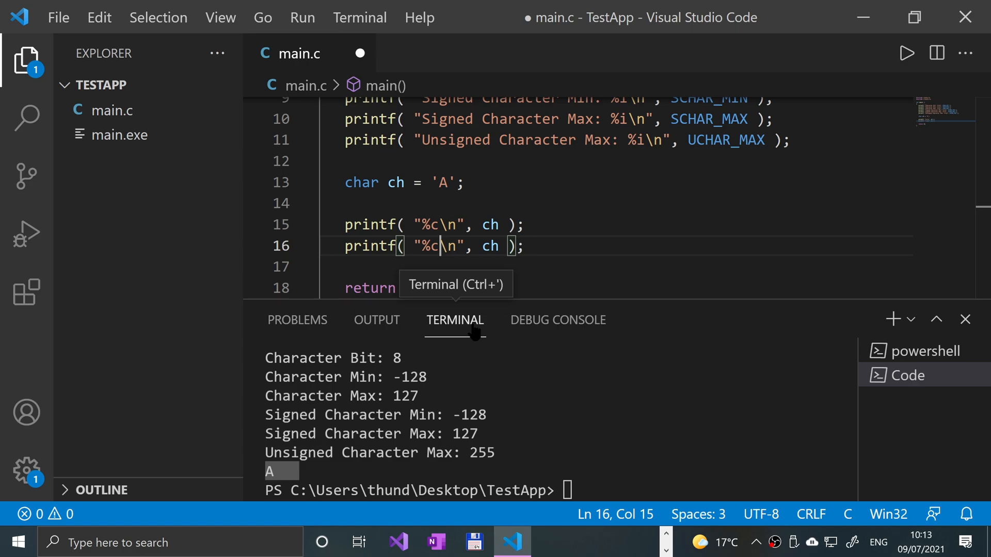
{"action": "key", "text": "Backspace"}
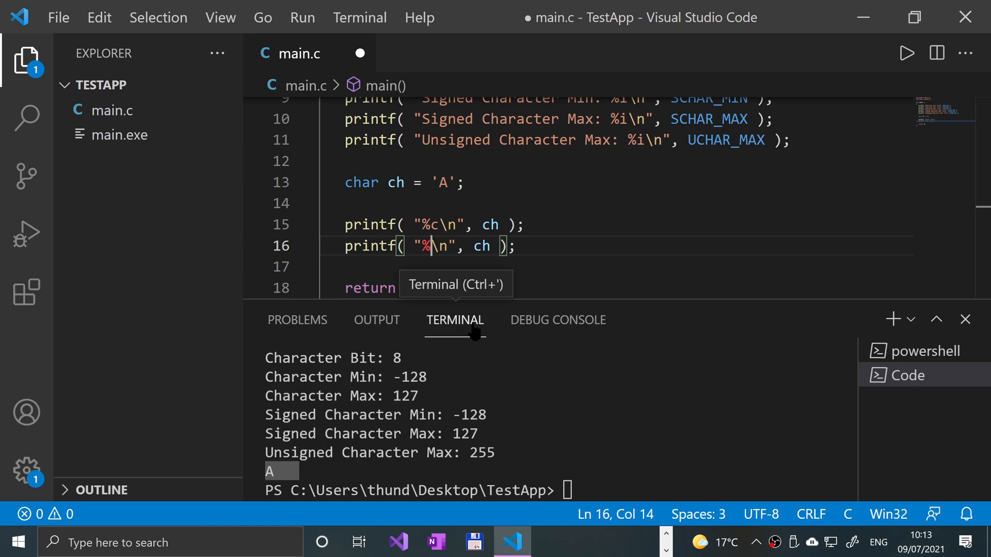
{"action": "type", "text": "i"}
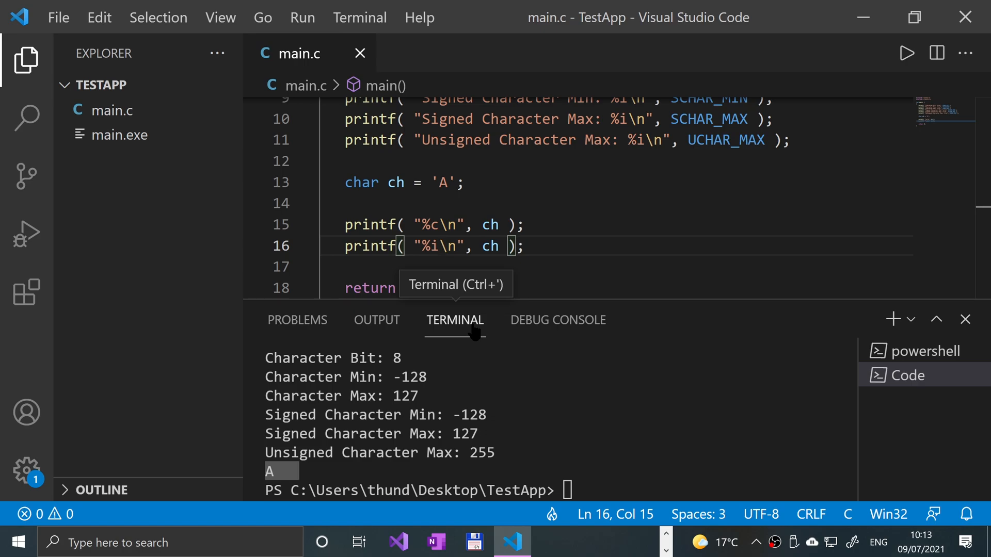
{"action": "mouse_move", "coordinate": [905, 53]}
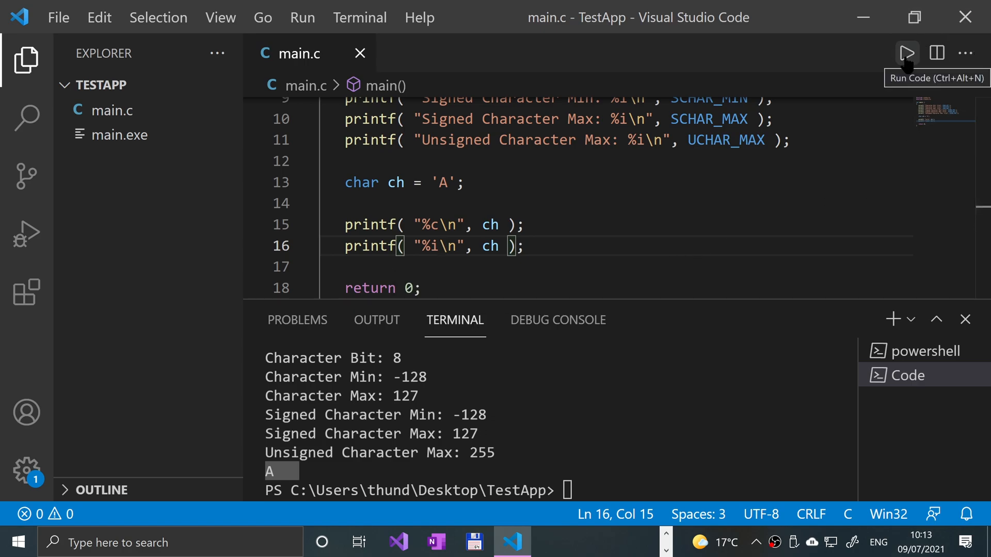
{"action": "left_click", "coordinate": [905, 53]}
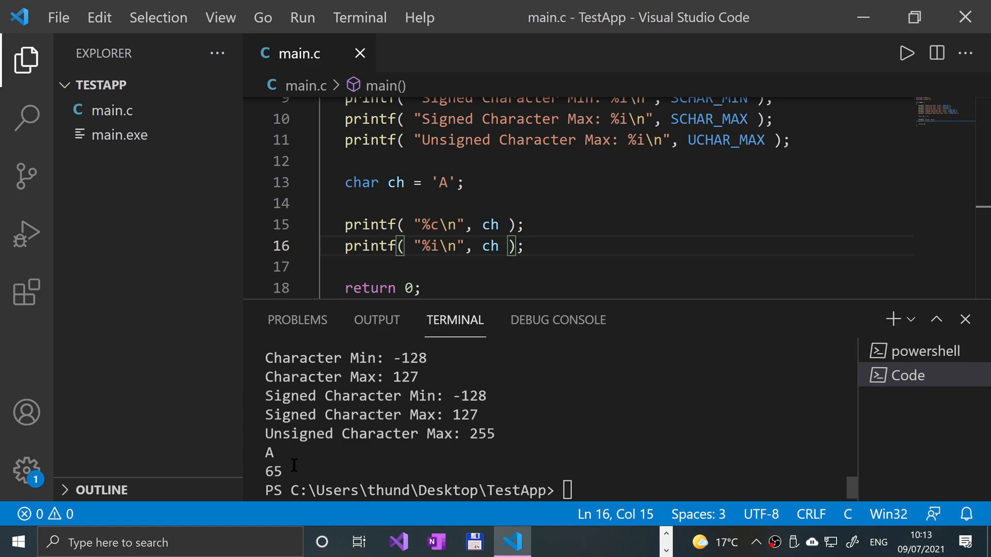
Try 'B' and then 'a' as the char value, running to see 66 and 97
{"action": "type", "text": "B"}
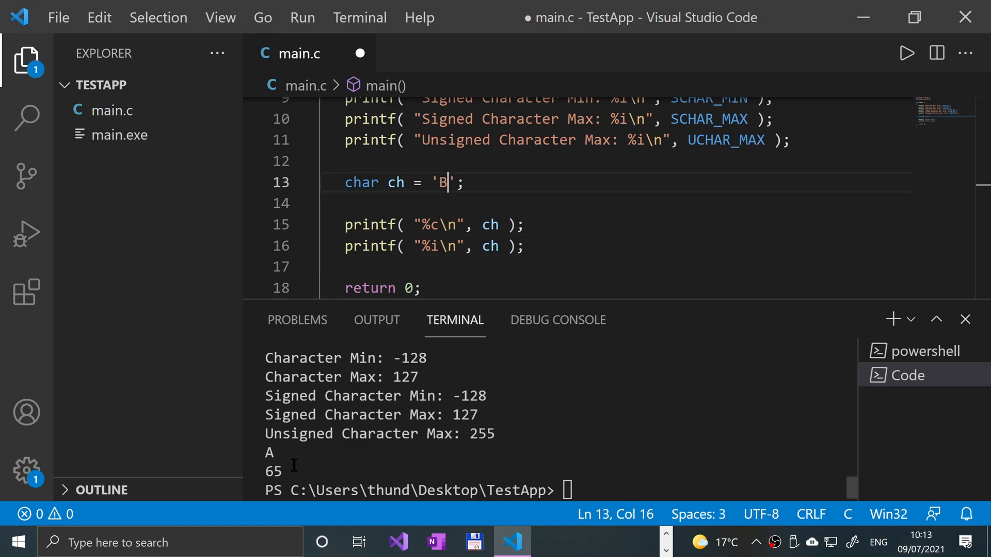
{"action": "key", "text": "ctrl+s"}
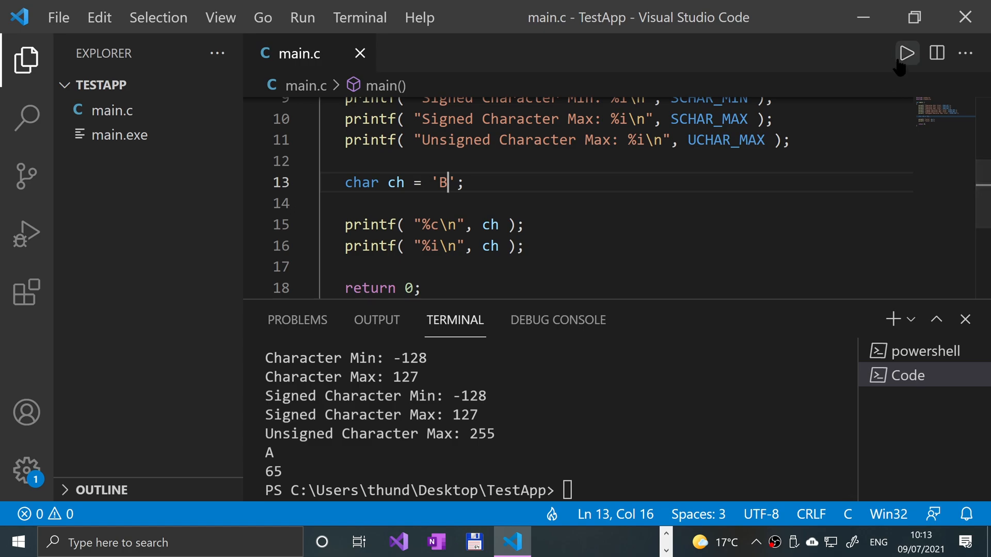
{"action": "key", "text": "Backspace"}
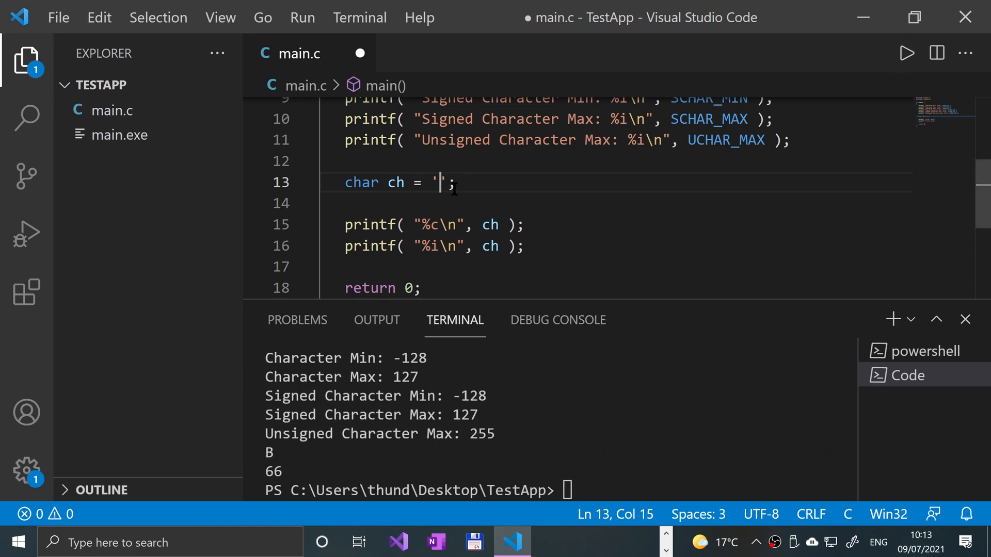
{"action": "type", "text": "a"}
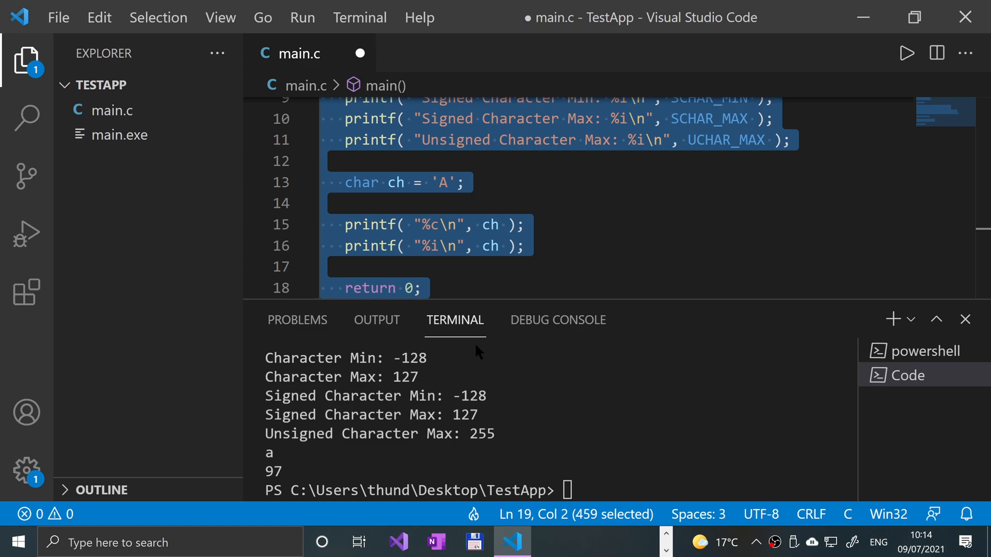
{"action": "left_click", "coordinate": [509, 245]}
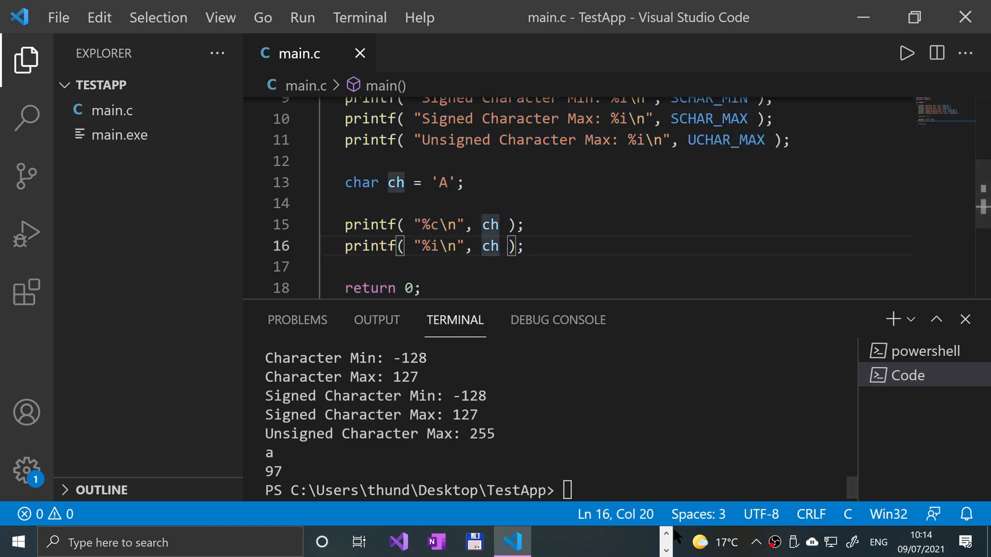
Search Google for "ascii table", open asciitable.com, accept cookies and scroll to the chart
{"action": "left_click", "coordinate": [489, 542]}
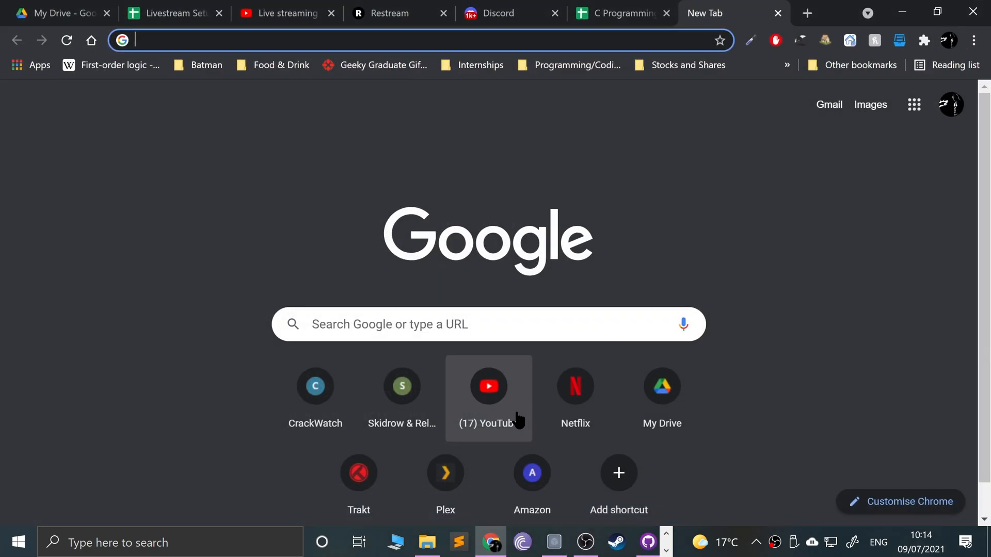
{"action": "type", "text": "asci"}
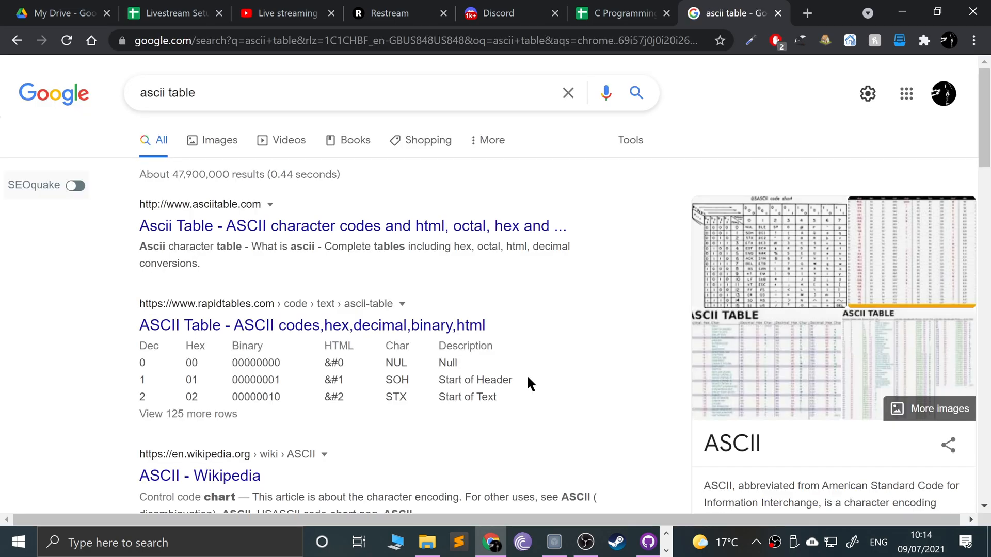
{"action": "scroll", "scroll_direction": "down", "scroll_amount": 3}
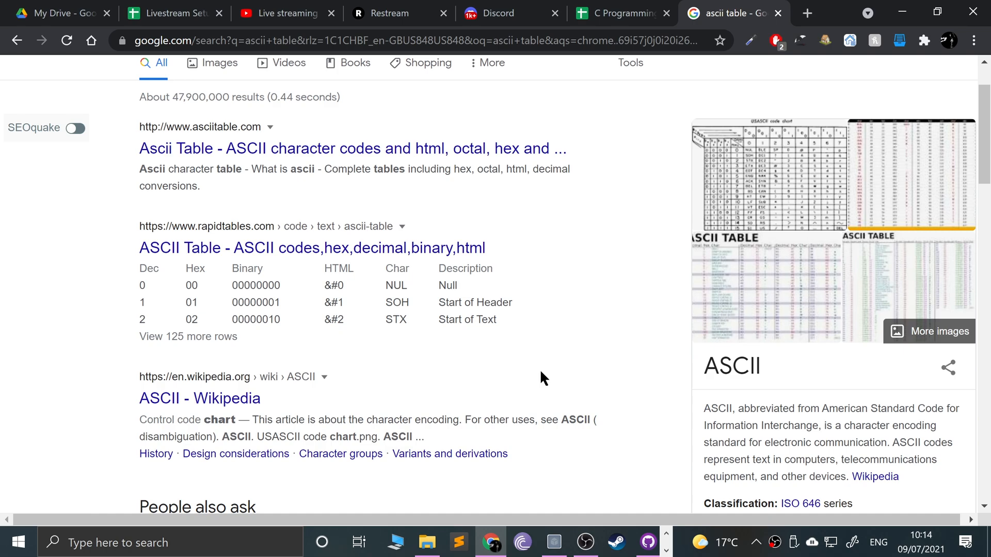
{"action": "mouse_move", "coordinate": [199, 120]}
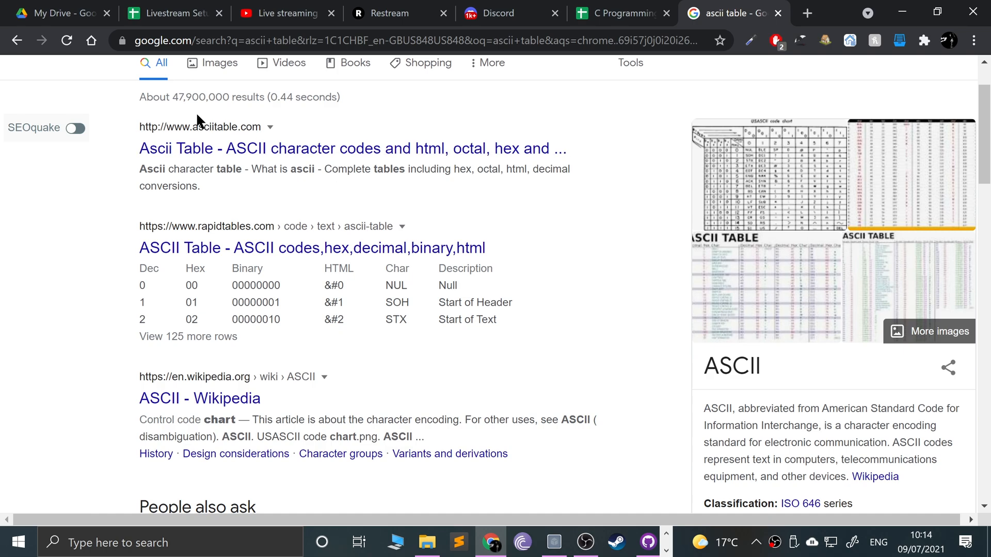
{"action": "left_click", "coordinate": [352, 147]}
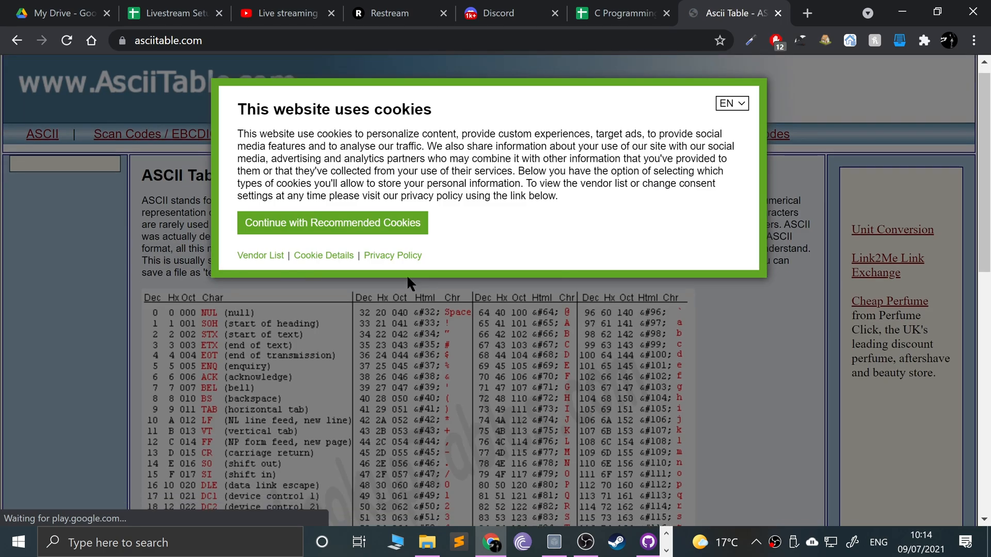
{"action": "left_click", "coordinate": [332, 222]}
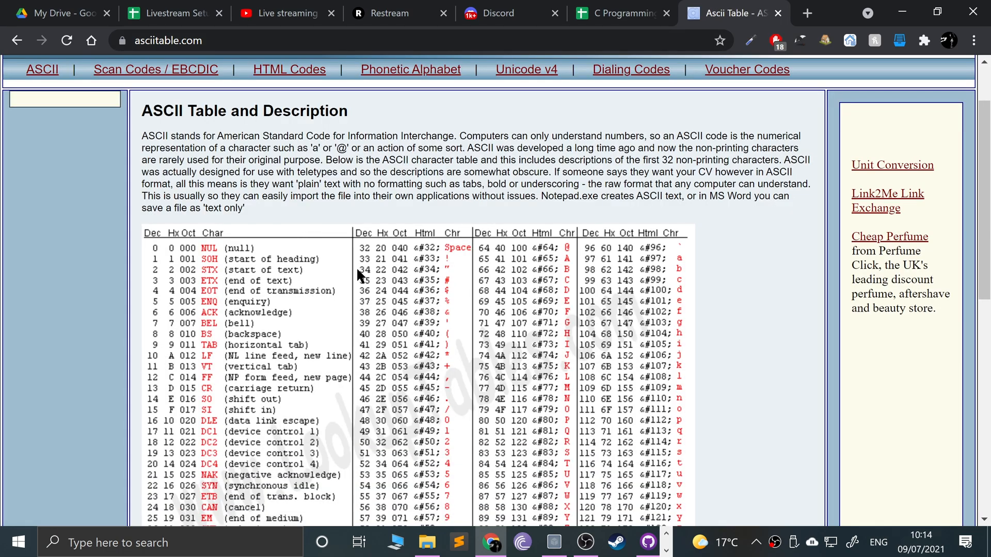
{"action": "scroll", "scroll_direction": "down", "scroll_amount": 3}
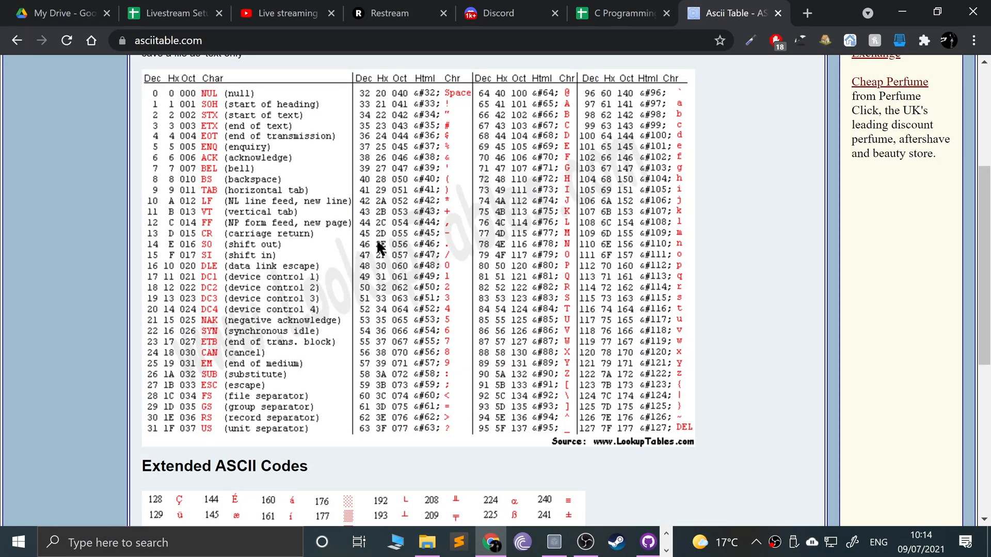
{"action": "mouse_move", "coordinate": [120, 101]}
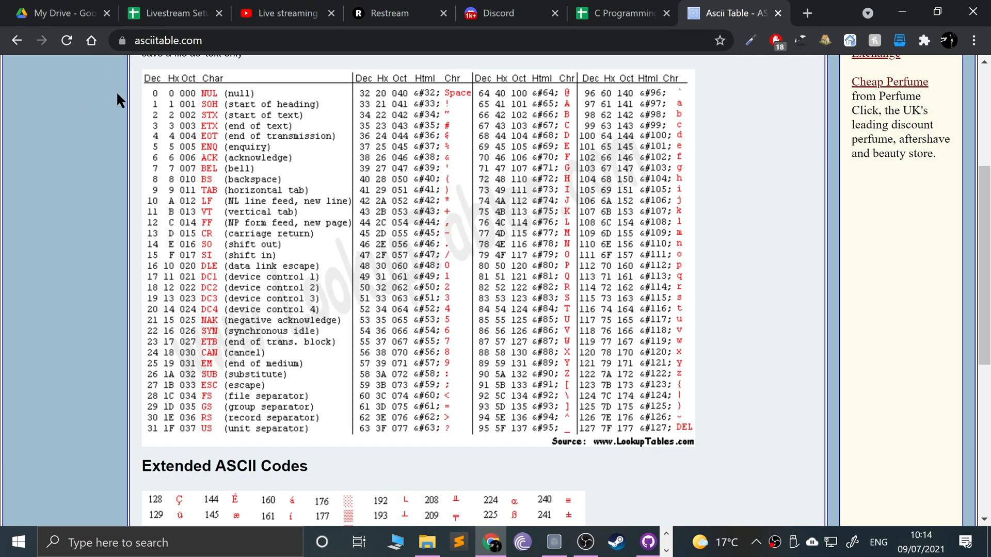
{"action": "mouse_move", "coordinate": [509, 144]}
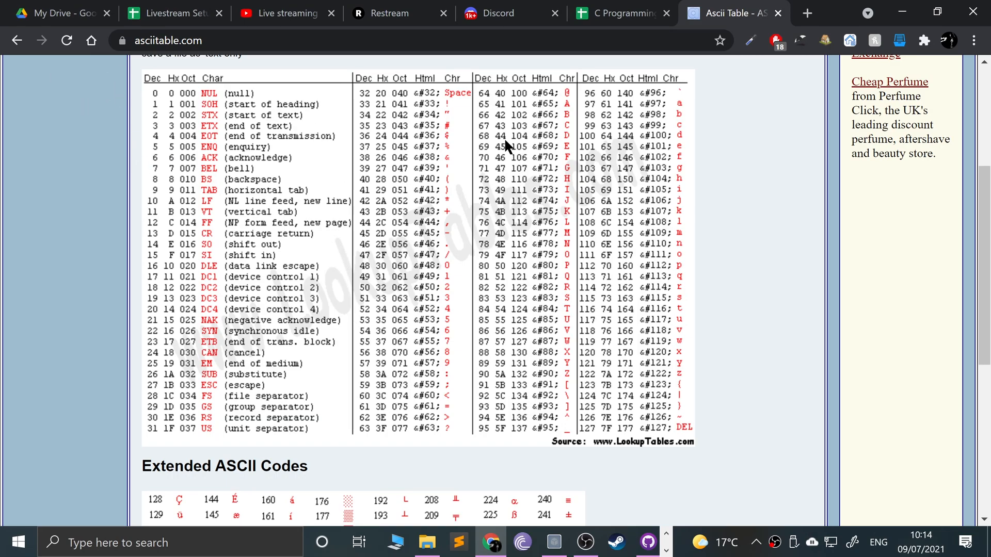
{"action": "mouse_move", "coordinate": [569, 110]}
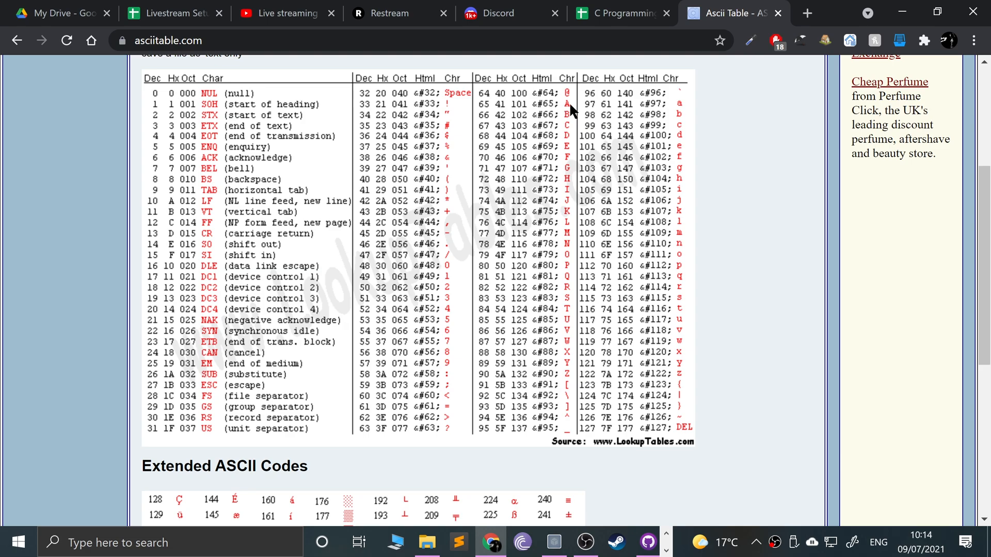
{"action": "mouse_move", "coordinate": [521, 119]}
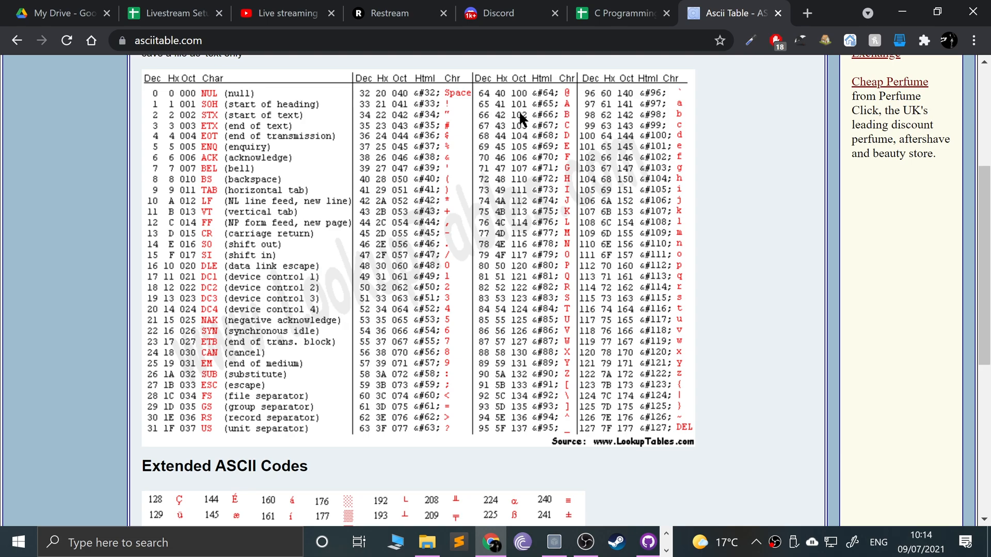
{"action": "mouse_move", "coordinate": [596, 106]}
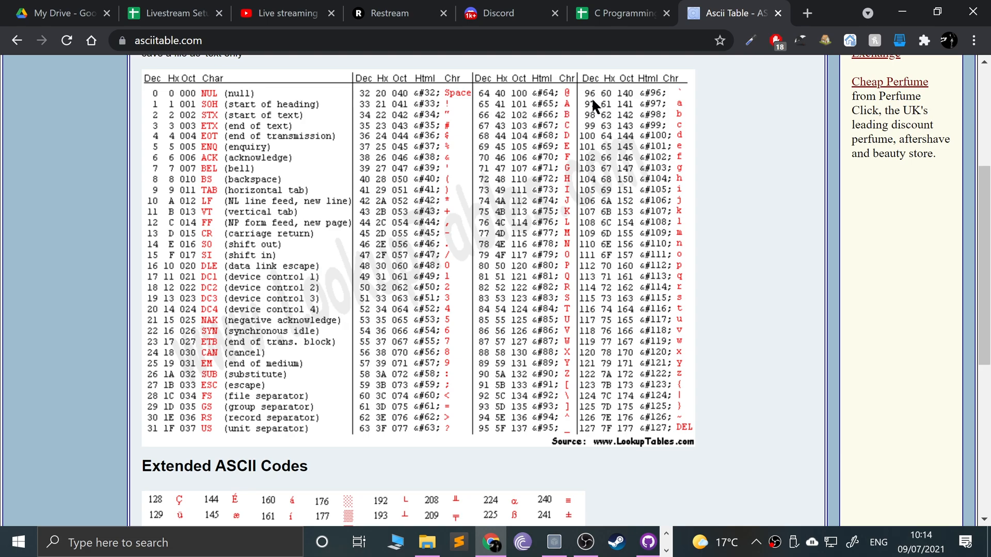
{"action": "mouse_move", "coordinate": [688, 112]}
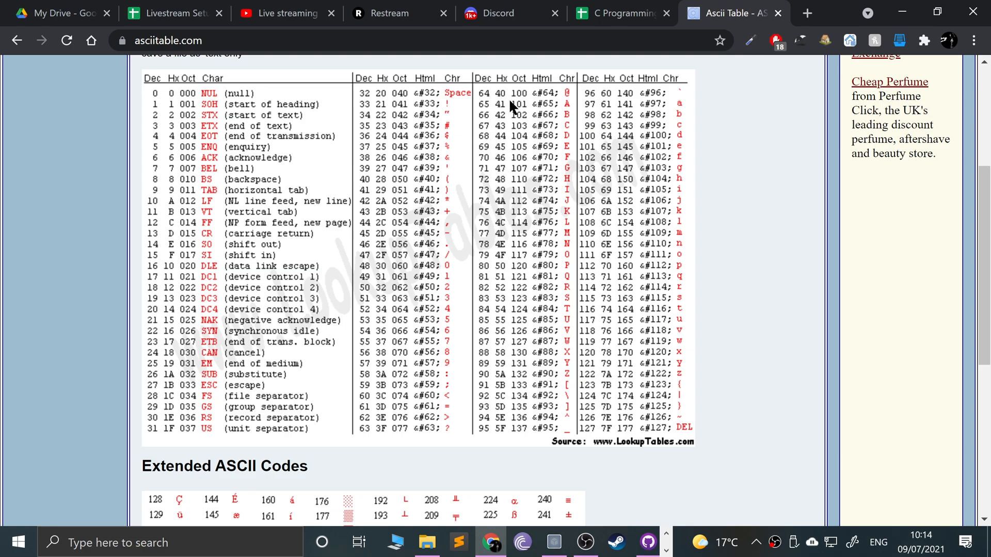
{"action": "mouse_move", "coordinate": [491, 161]}
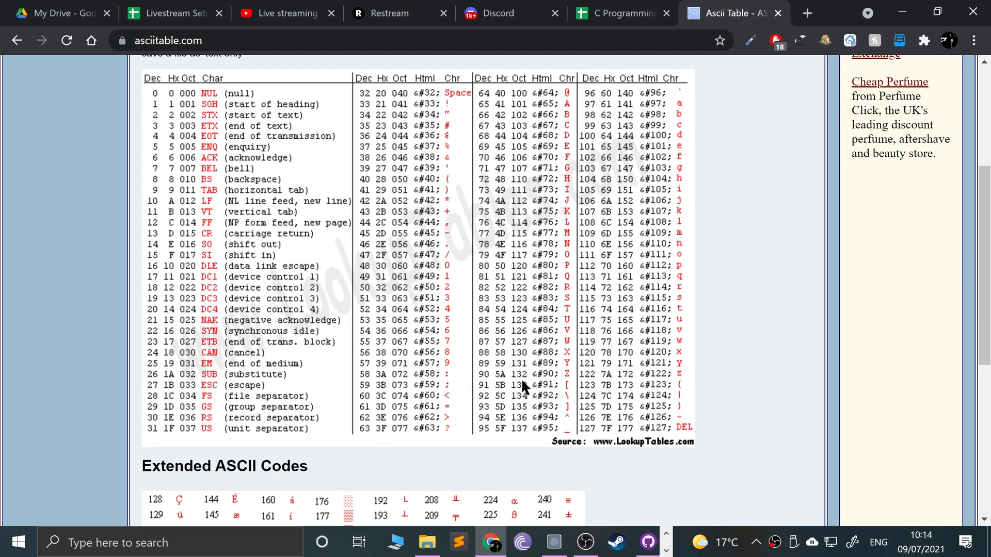
Back in the editor, declare int i = 65; on a new line after the ch declaration
{"action": "left_click", "coordinate": [512, 542]}
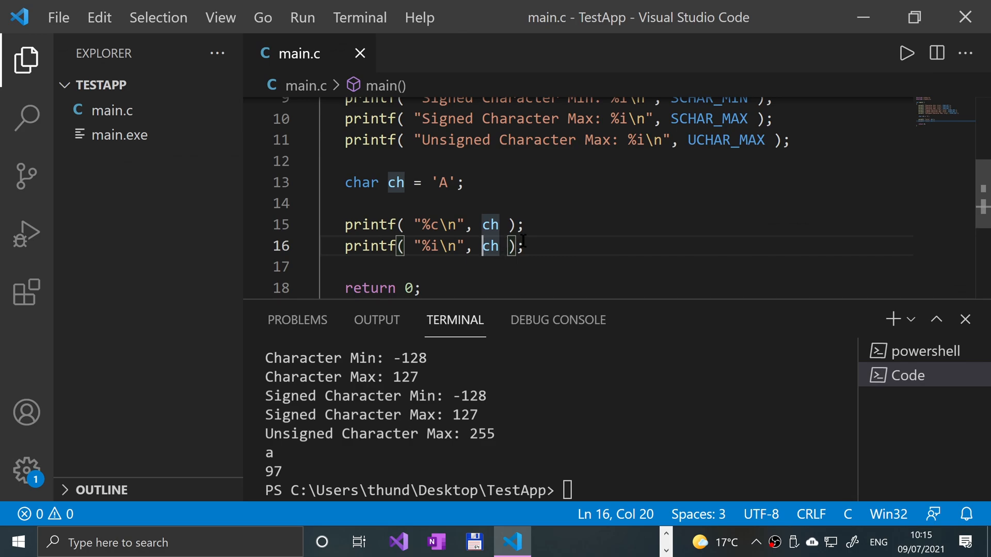
{"action": "left_click", "coordinate": [464, 183]}
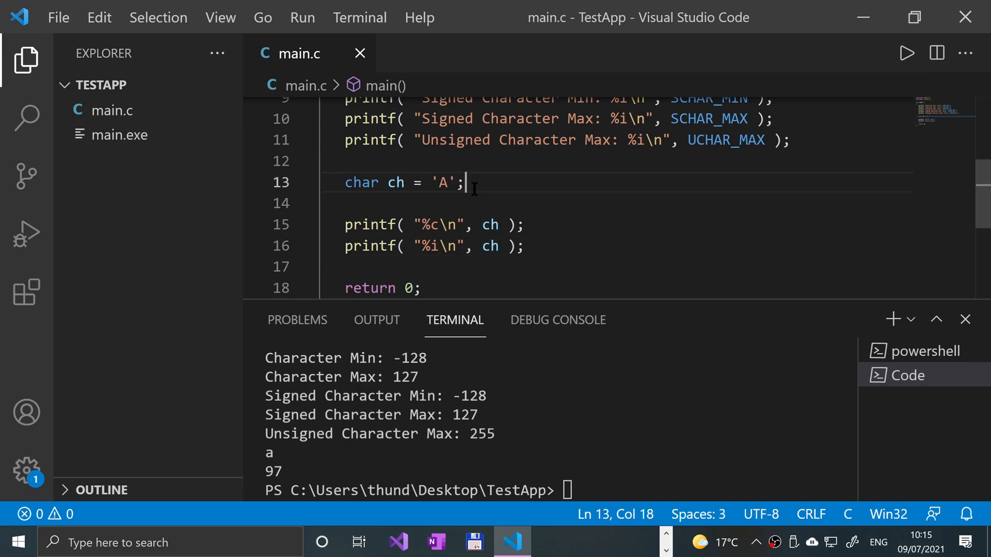
{"action": "key", "text": "Enter"}
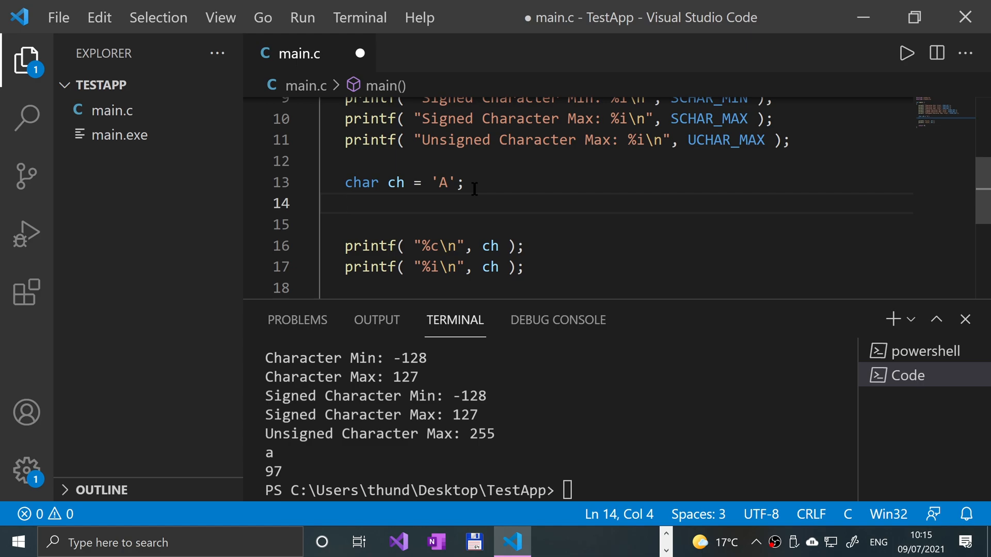
{"action": "type", "text": "int i"}
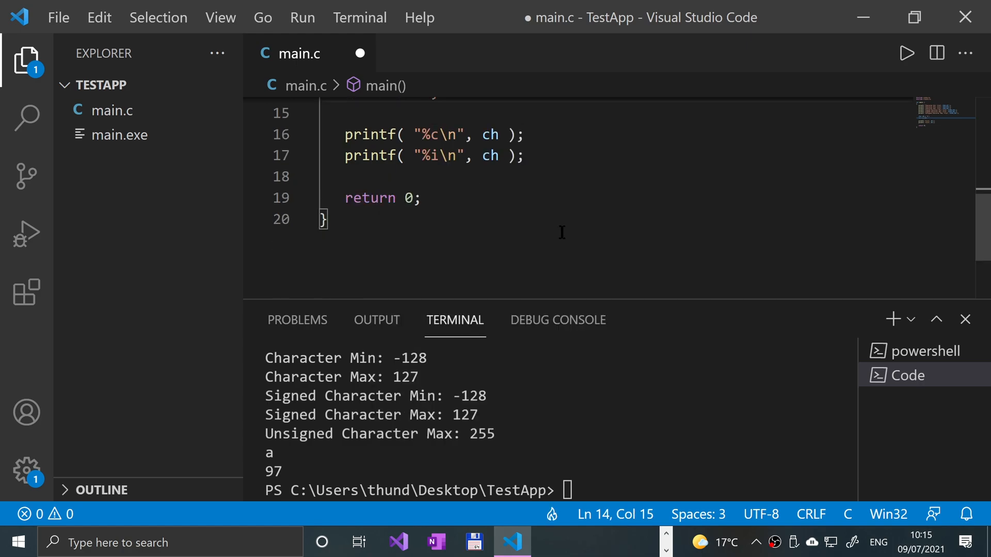
Add printf("%c\n", i); and save/run so the output ends A 65 A
{"action": "type", "text": "printf( );"}
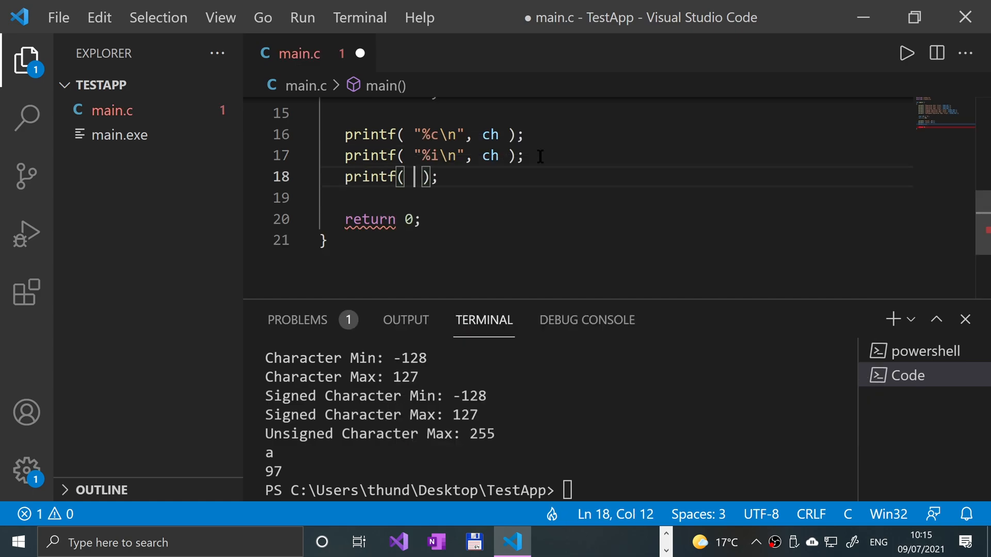
{"action": "type", "text": "\""}
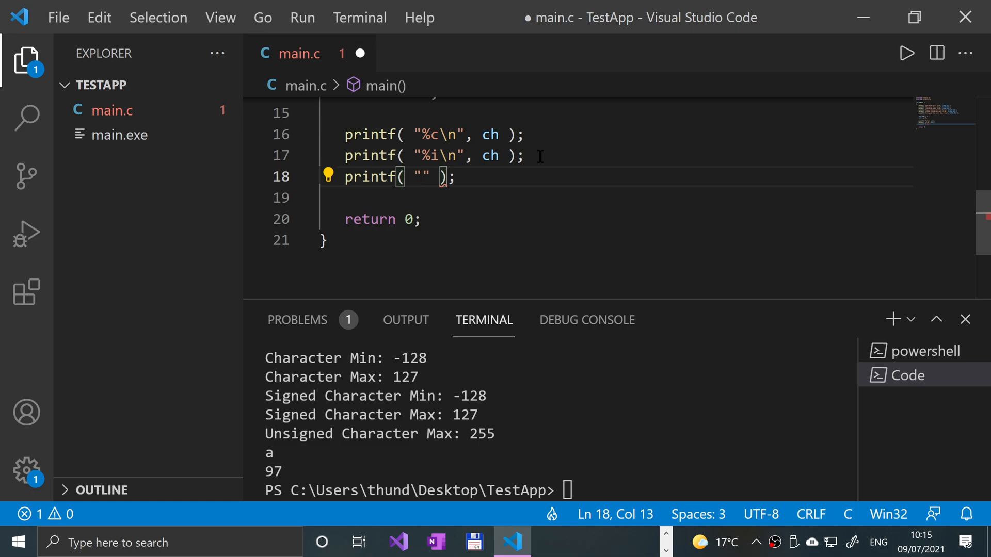
{"action": "type", "text": "%i\\n"}
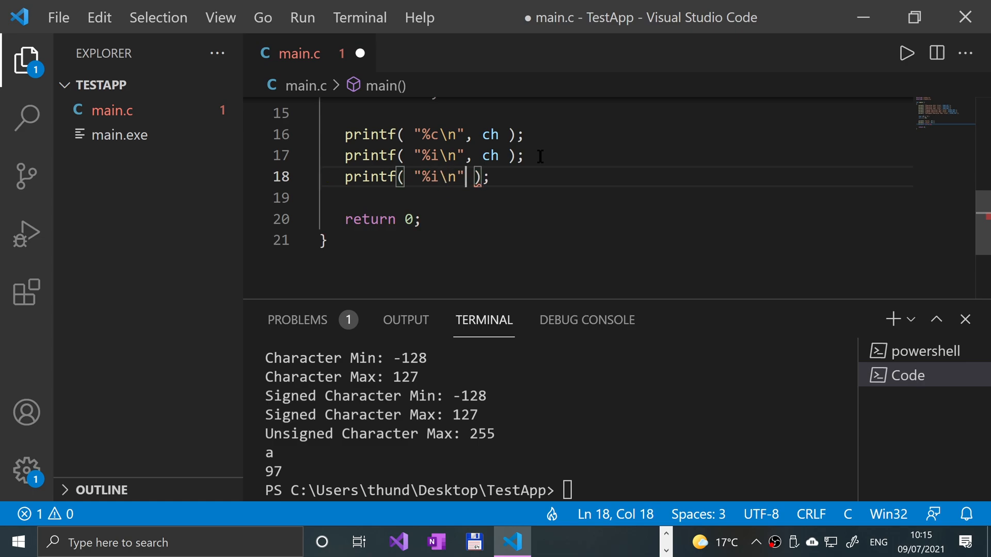
{"action": "type", "text": "i"}
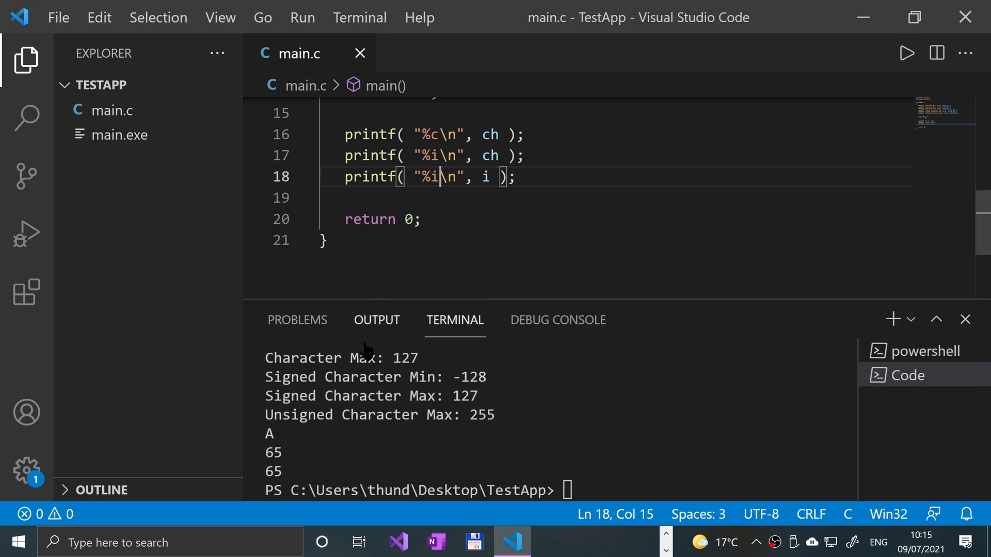
{"action": "type", "text": "c"}
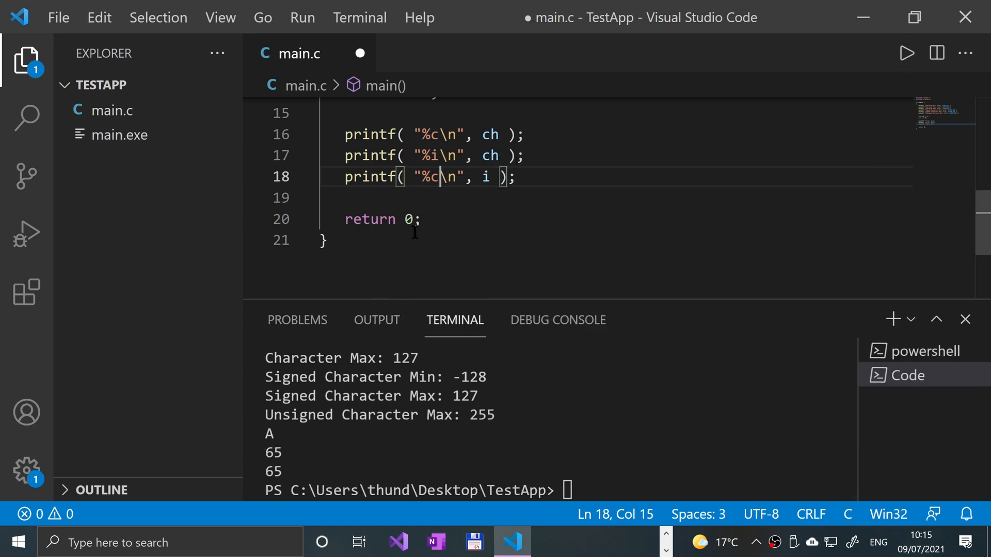
{"action": "key", "text": "ctrl+s"}
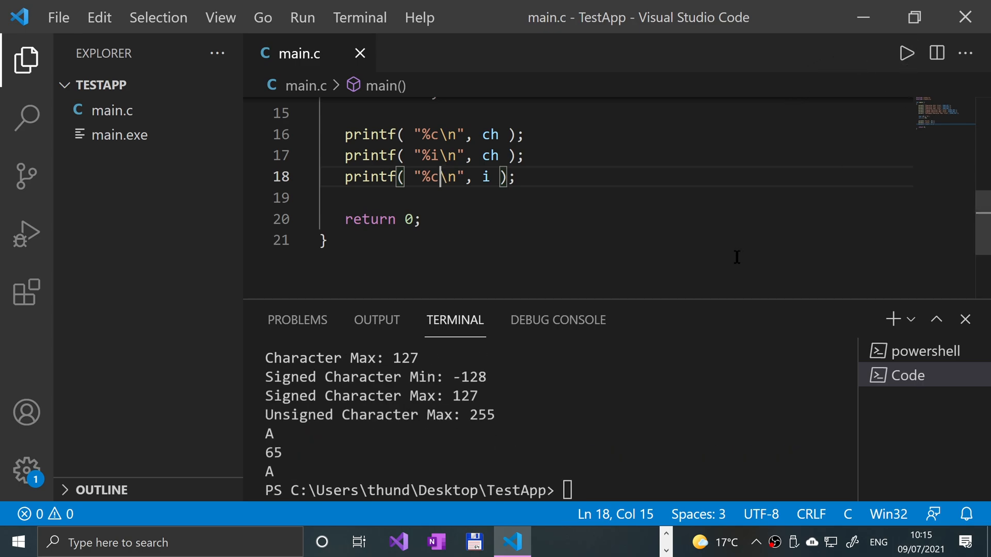
{"action": "mouse_move", "coordinate": [512, 199]}
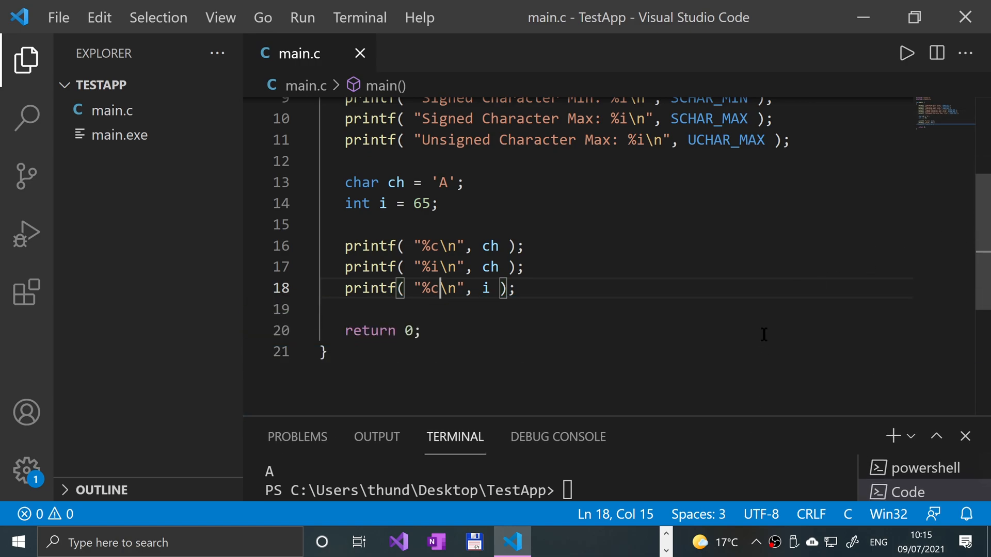
{"action": "mouse_move", "coordinate": [532, 276]}
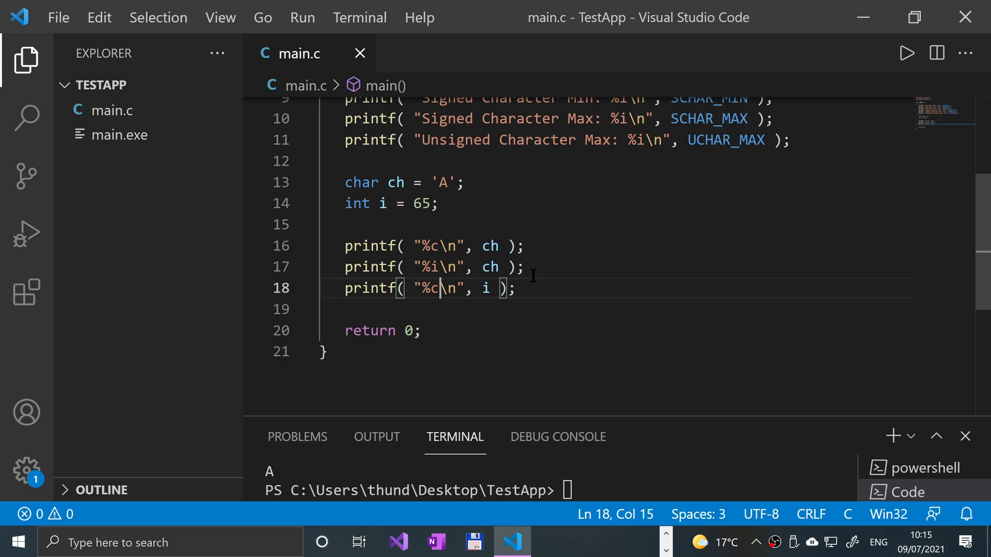
{"action": "left_click", "coordinate": [563, 267]}
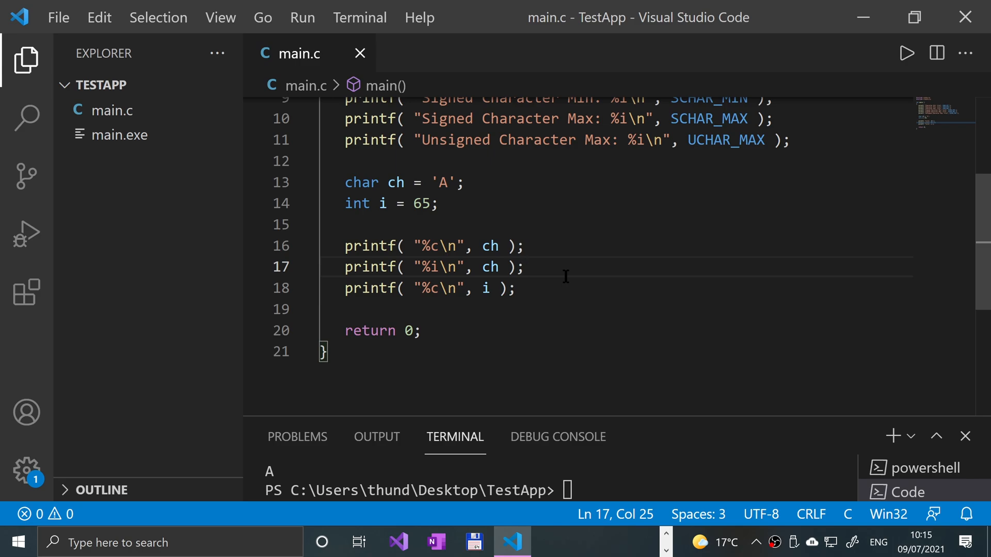
{"action": "left_click", "coordinate": [399, 203]}
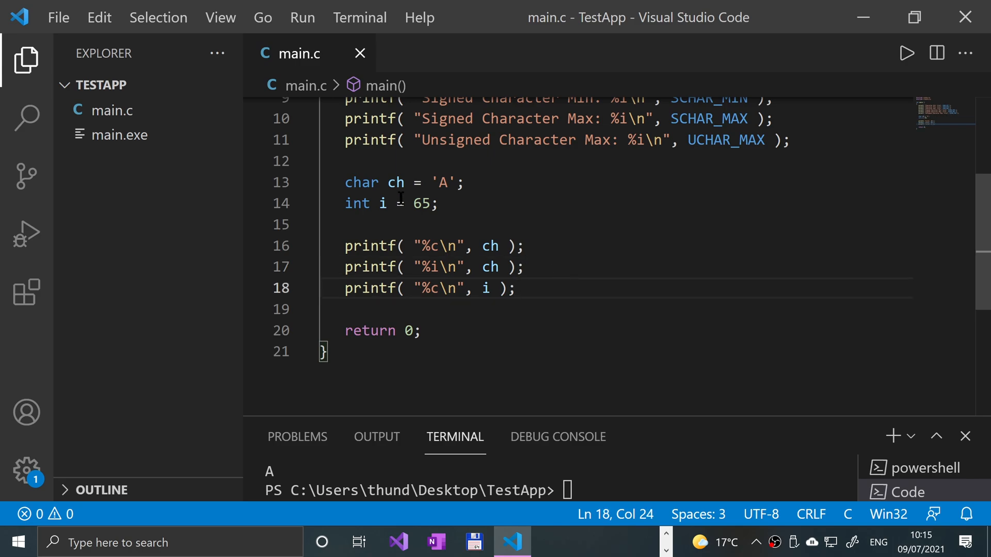
{"action": "key", "text": "Enter"}
{"action": "type", "text": "if ( "}
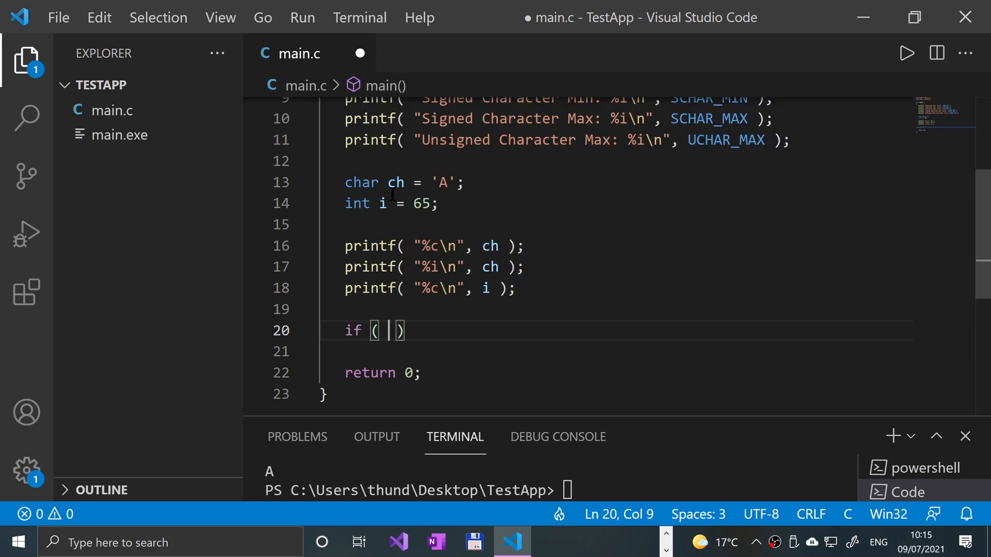
{"action": "type", "text": "ch"}
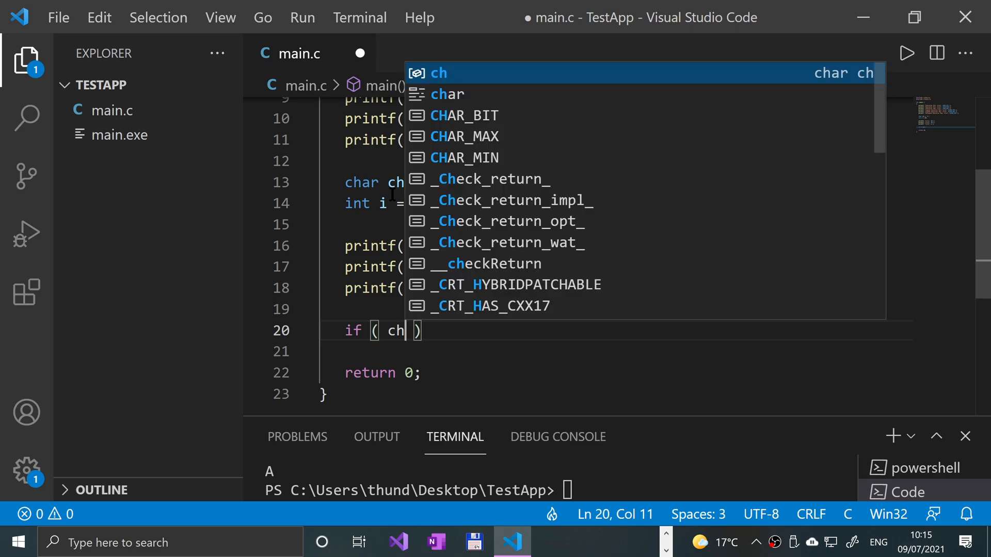
{"action": "type", "text": ">="}
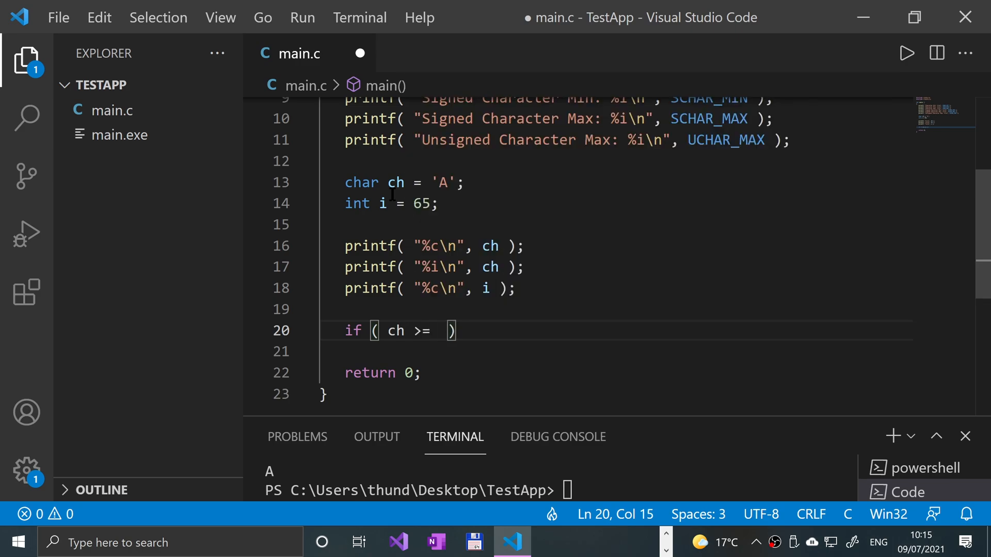
{"action": "type", "text": "'A'"}
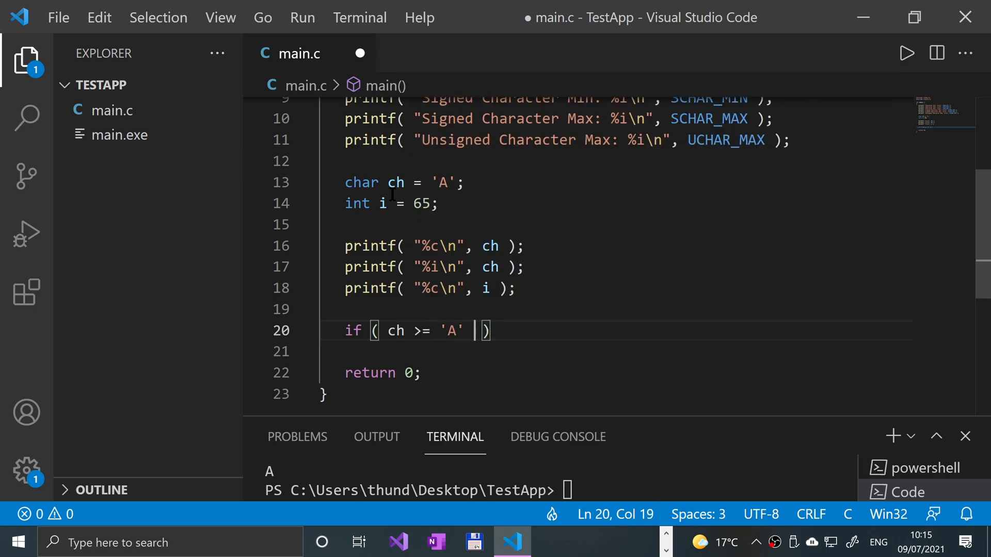
{"action": "type", "text": "&& ch"}
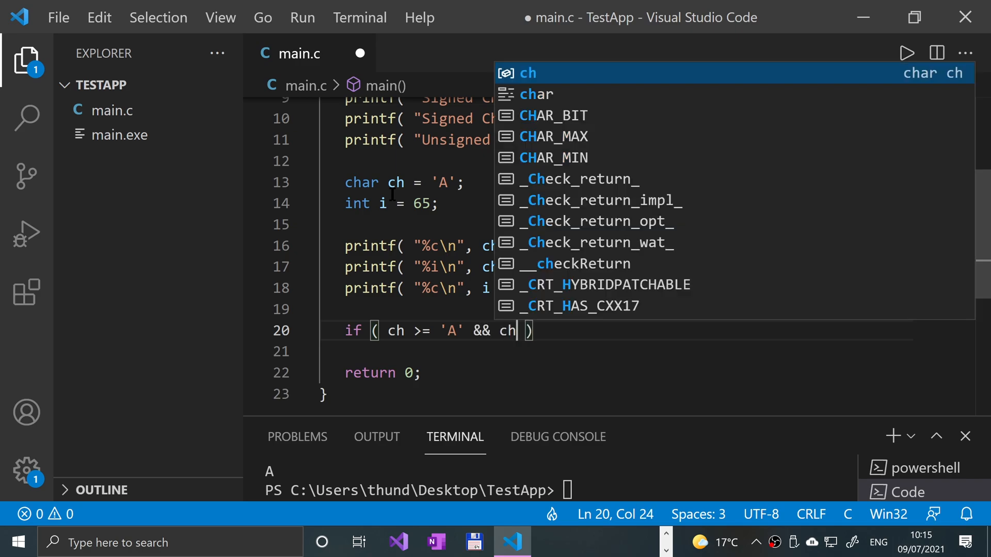
{"action": "type", "text": "<= '"}
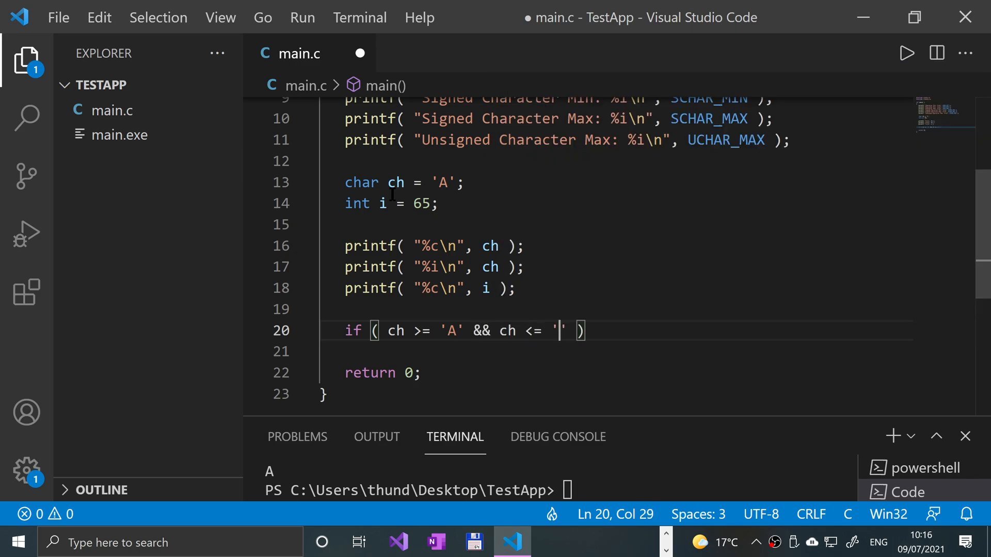
{"action": "type", "text": "Z"}
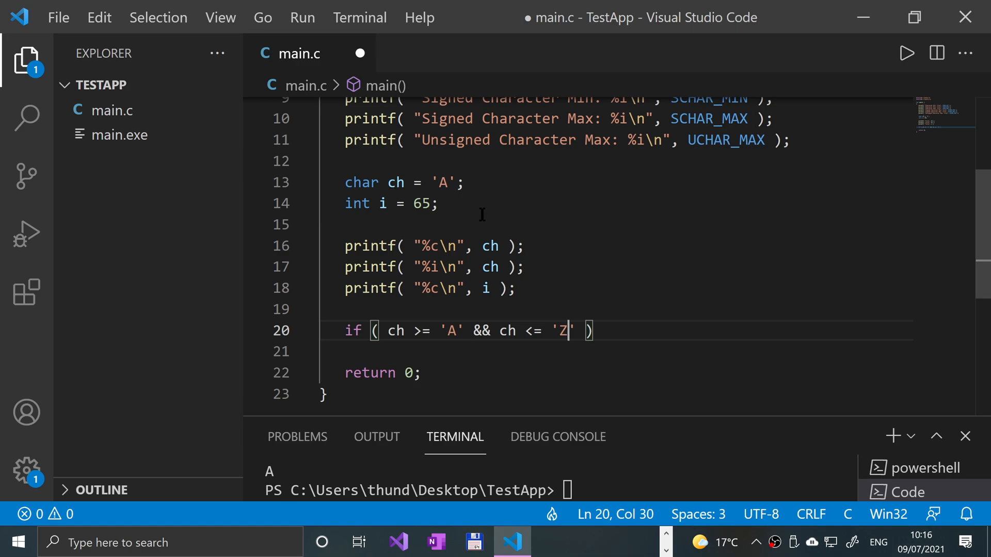
{"action": "type", "text": "{"}
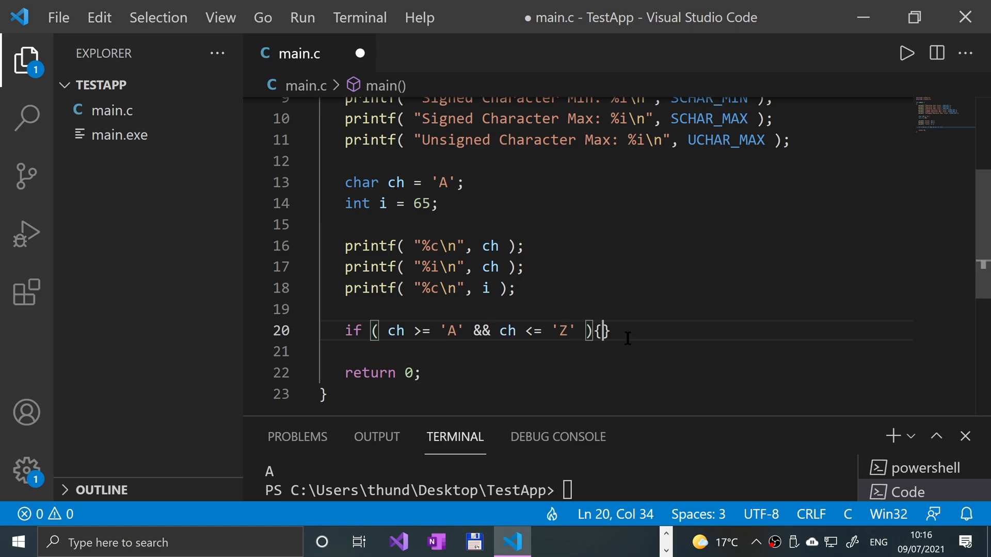
{"action": "key", "text": "ctrl+s"}
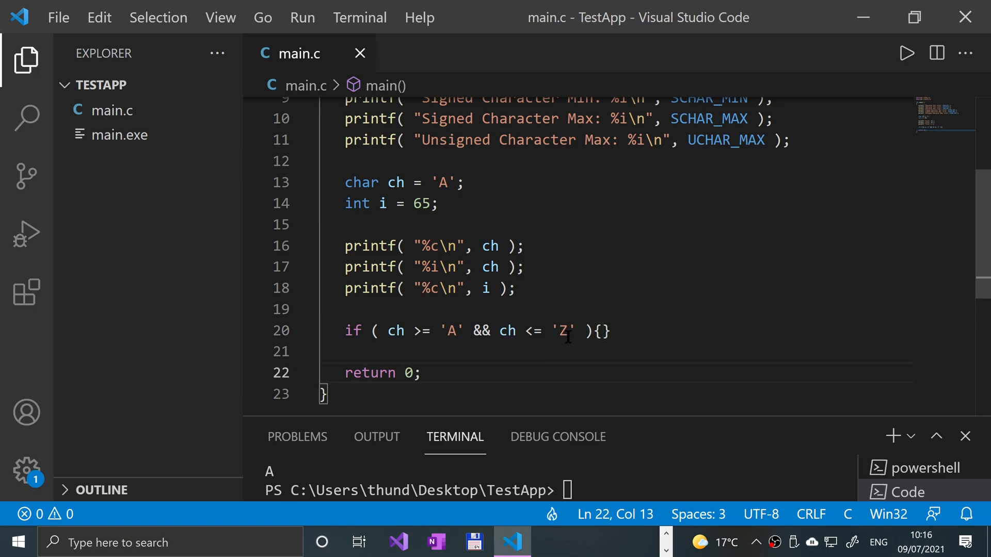
{"action": "left_click", "coordinate": [372, 330]}
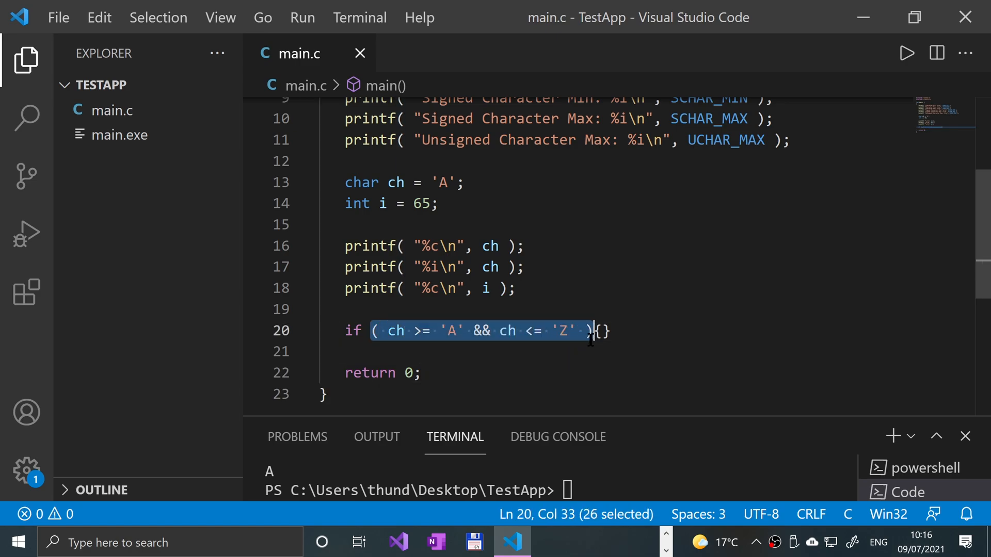
{"action": "left_click", "coordinate": [646, 331]}
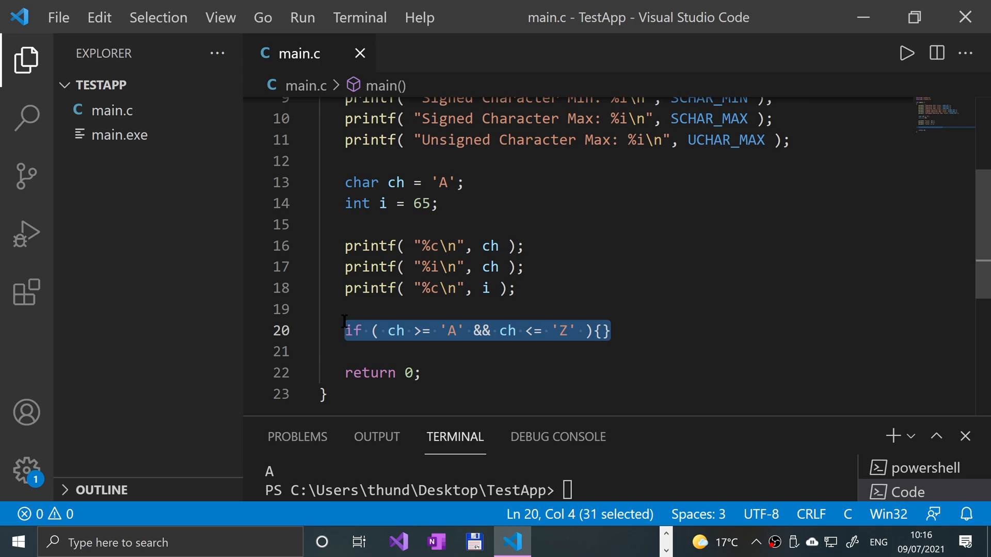
{"action": "key", "text": "Delete"}
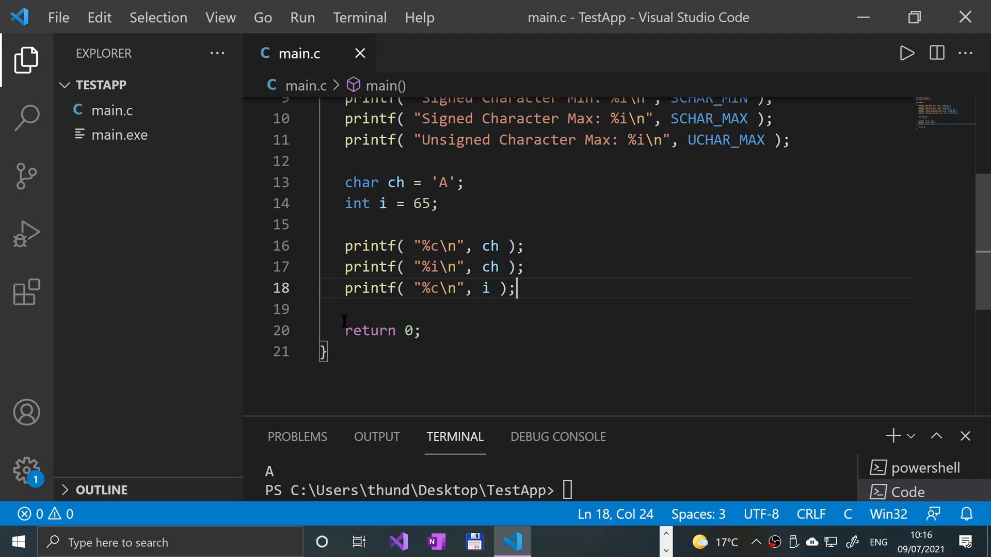
{"action": "mouse_move", "coordinate": [512, 228]}
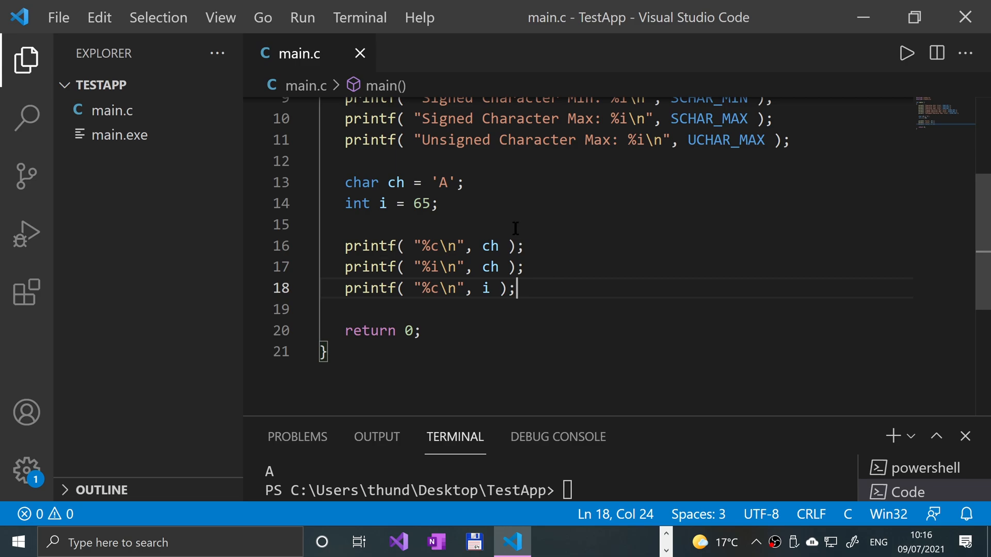
{"action": "scroll", "scroll_direction": "up", "scroll_amount": 3}
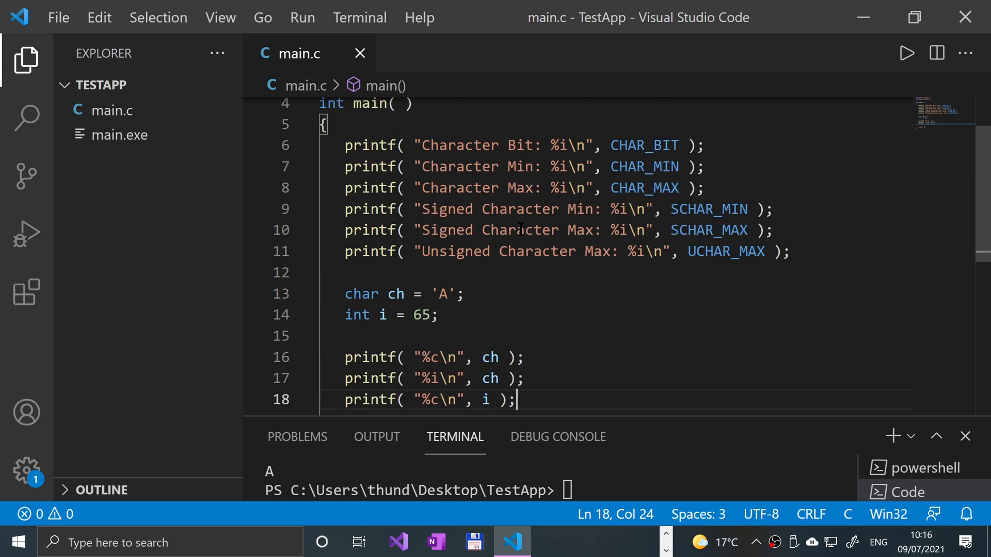